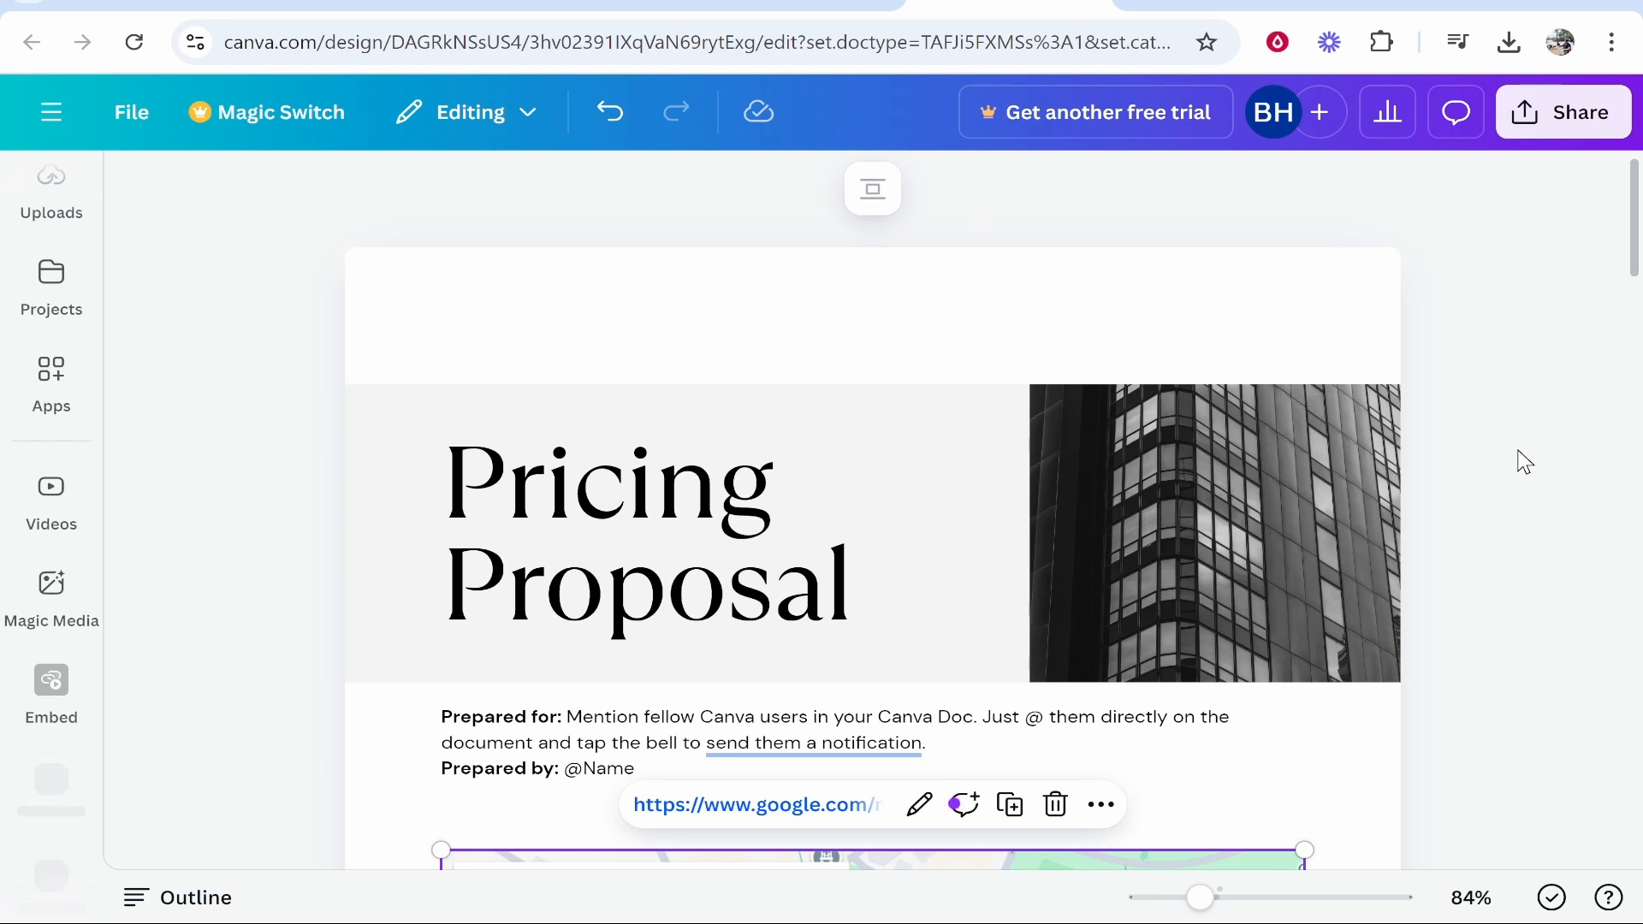
Scroll down to the embedded Colosseum map below the Prepared by details
scroll("down", 3)
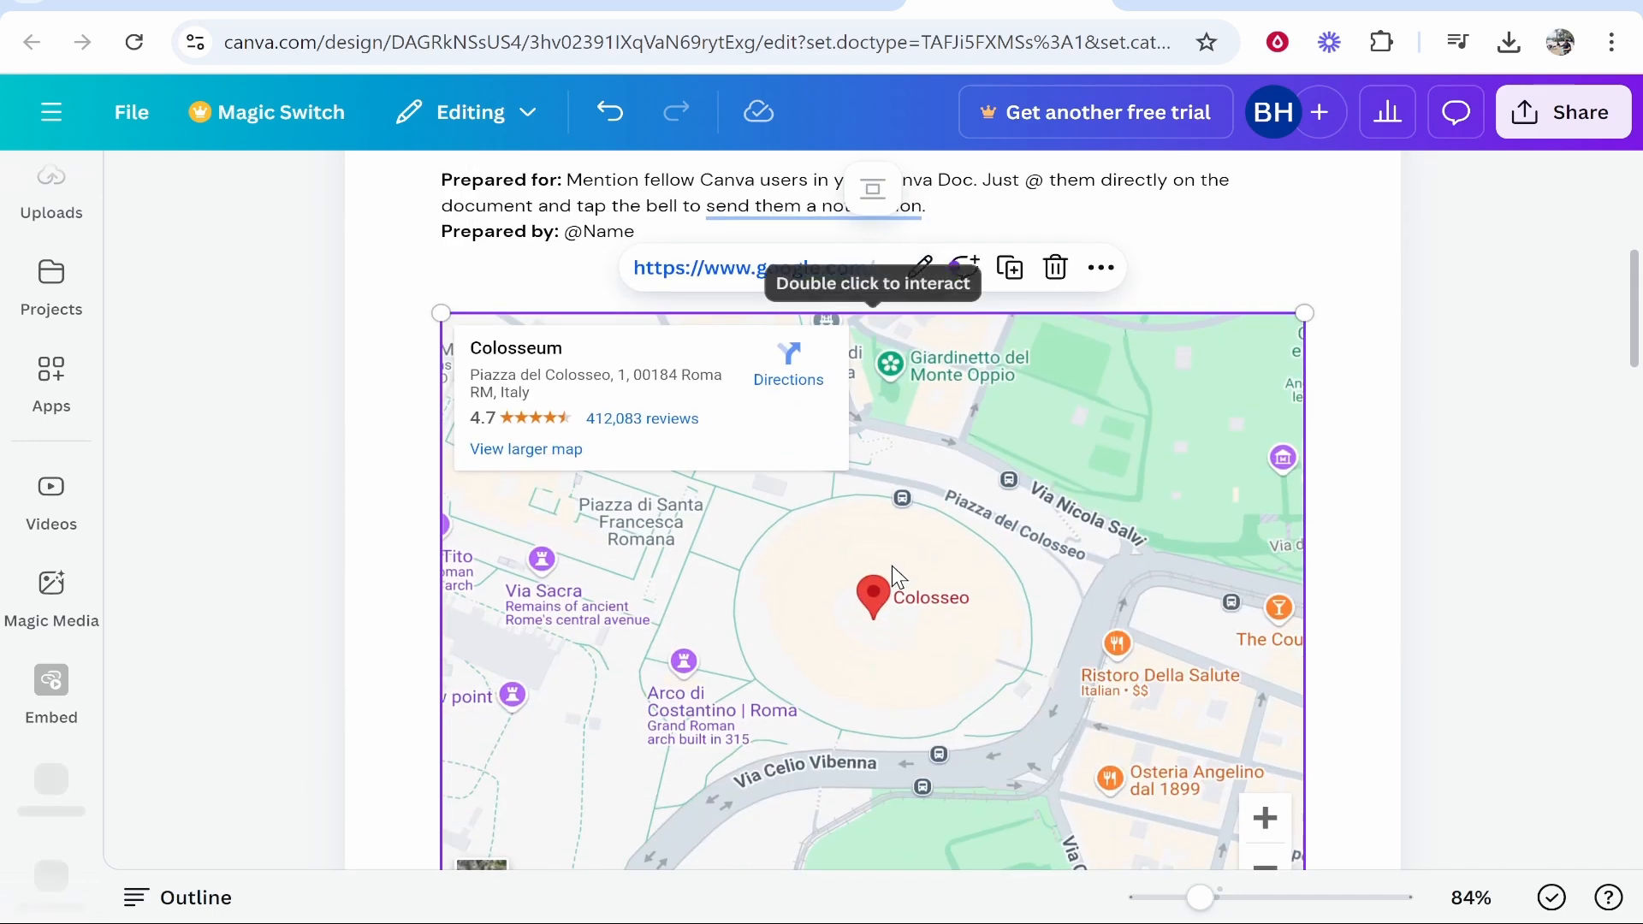
mouse_move(1496, 412)
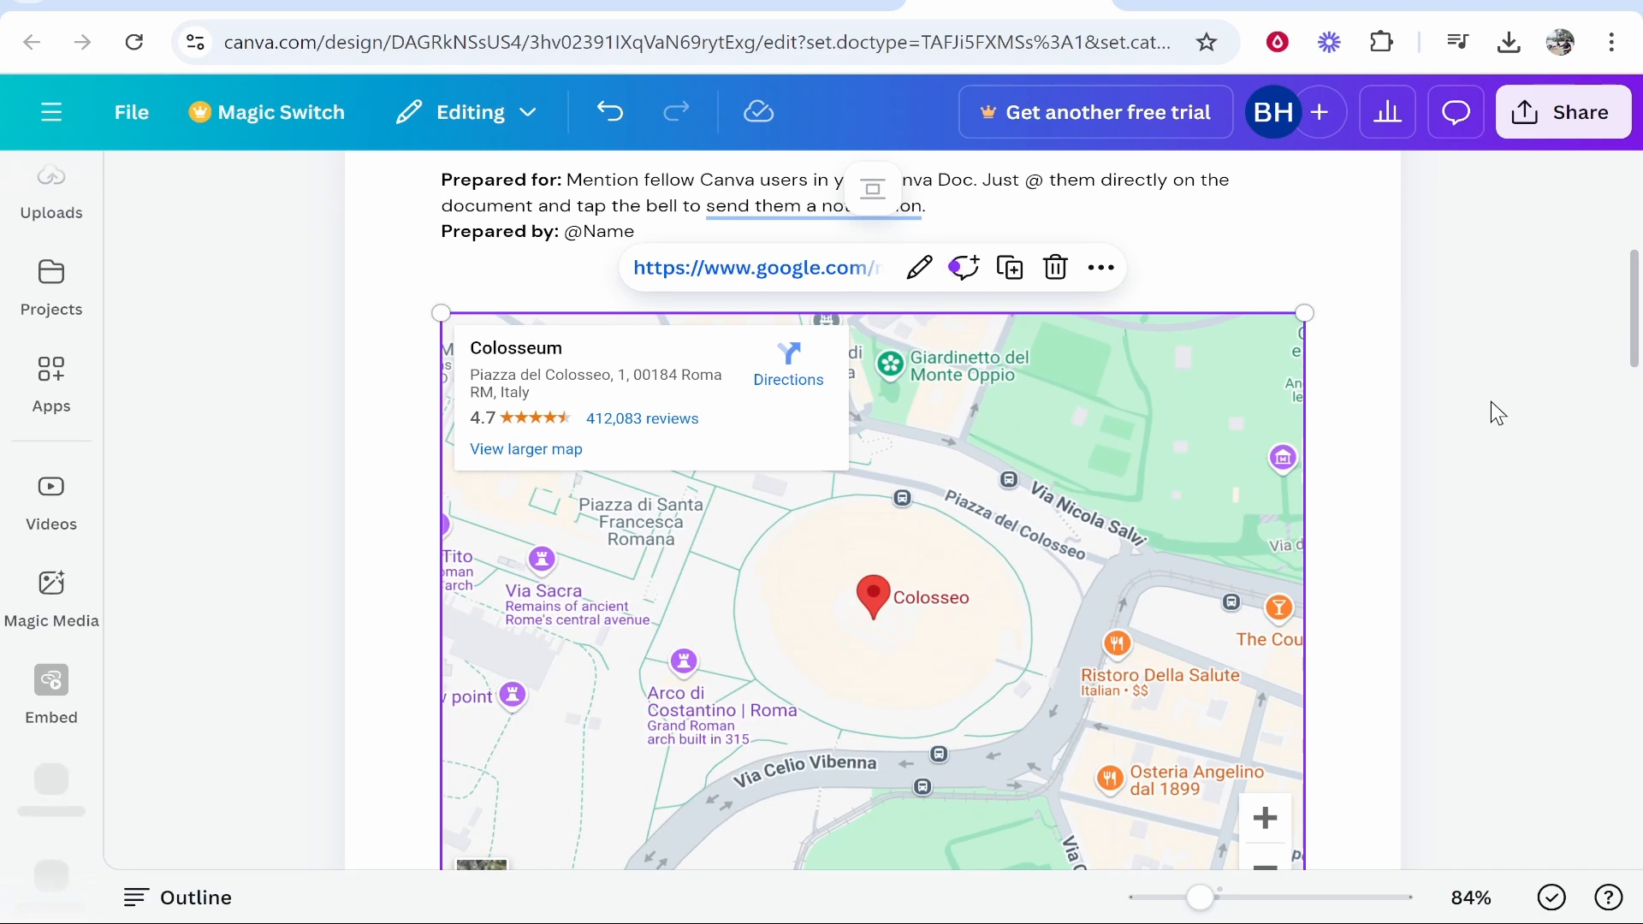
mouse_move(1065, 500)
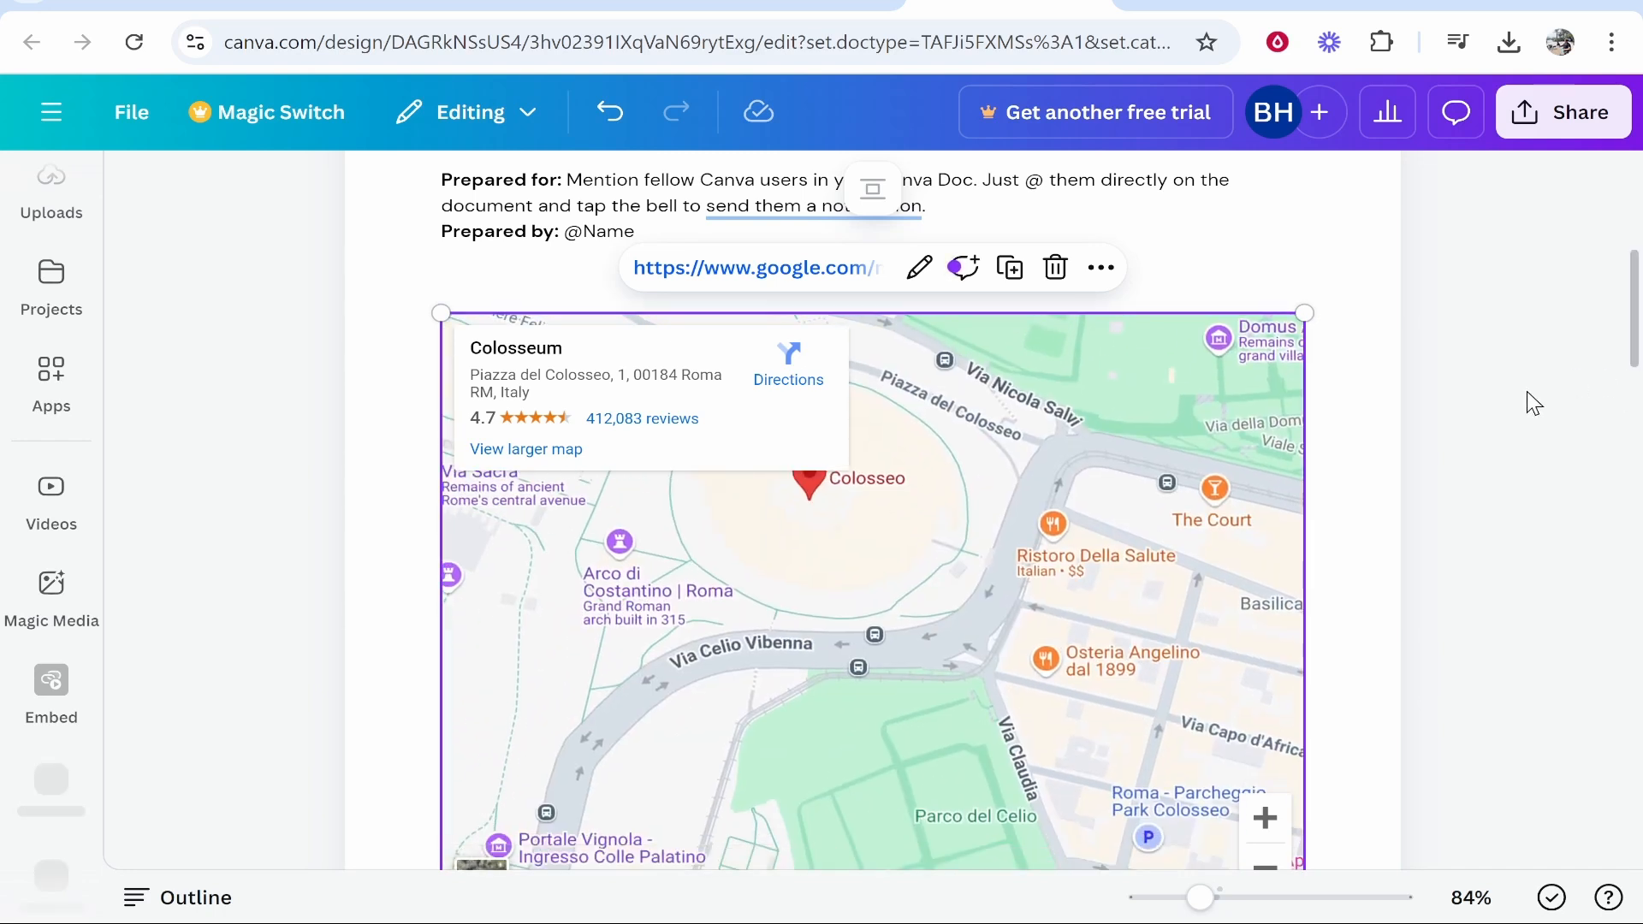
mouse_move(1196, 493)
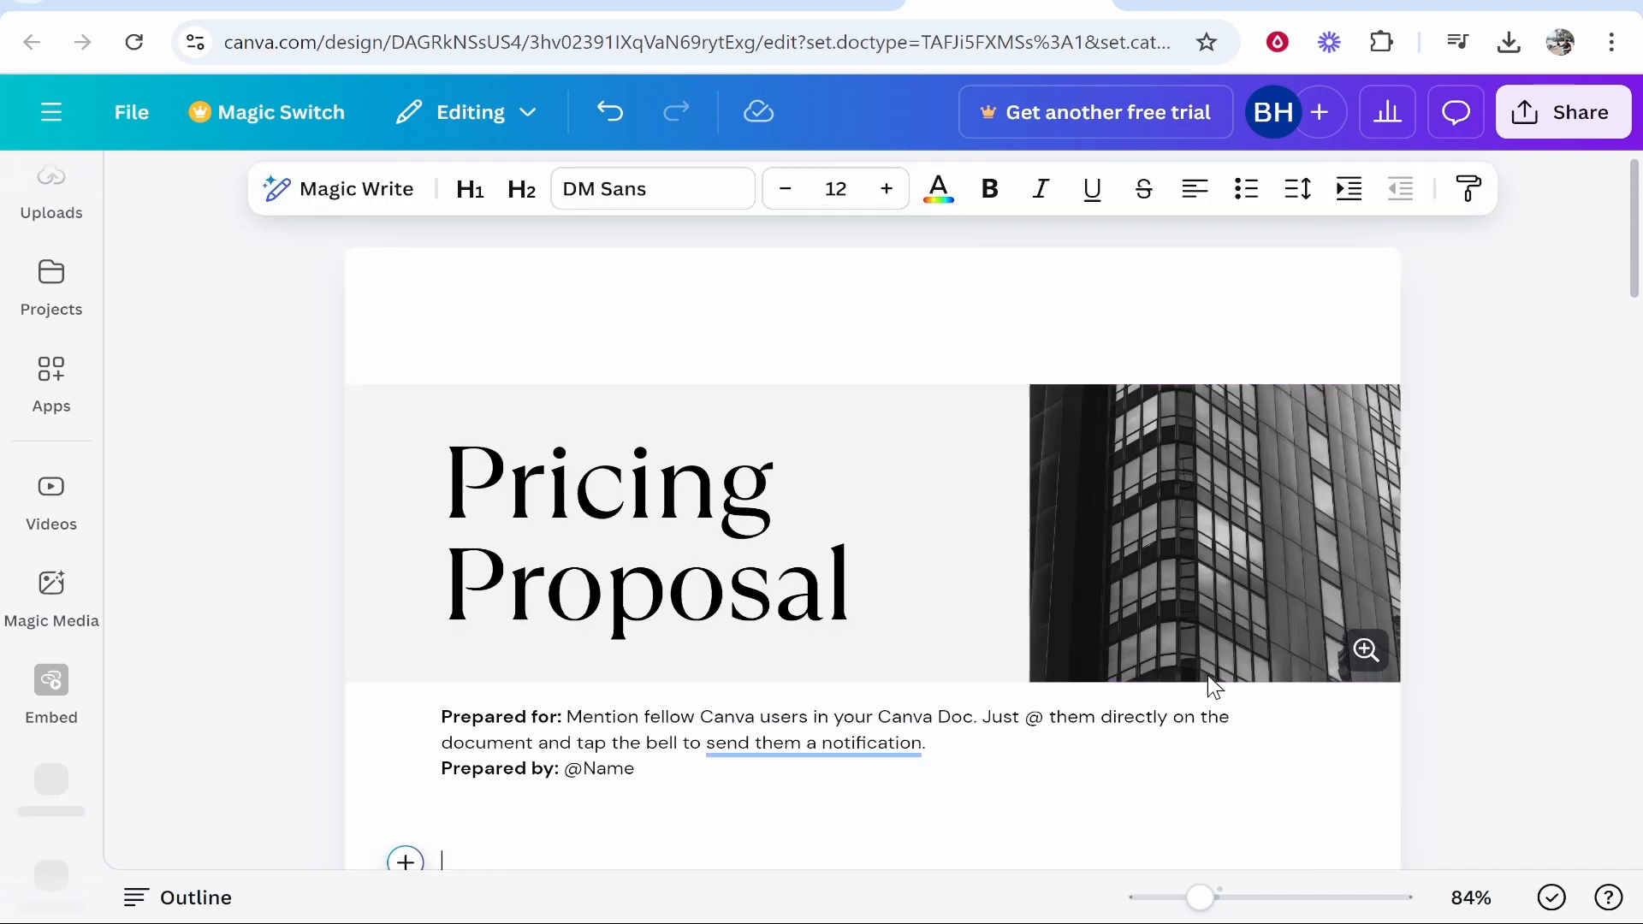
Search the Apps panel for 'google maps' and open the Google Maps app
scroll("down", 3)
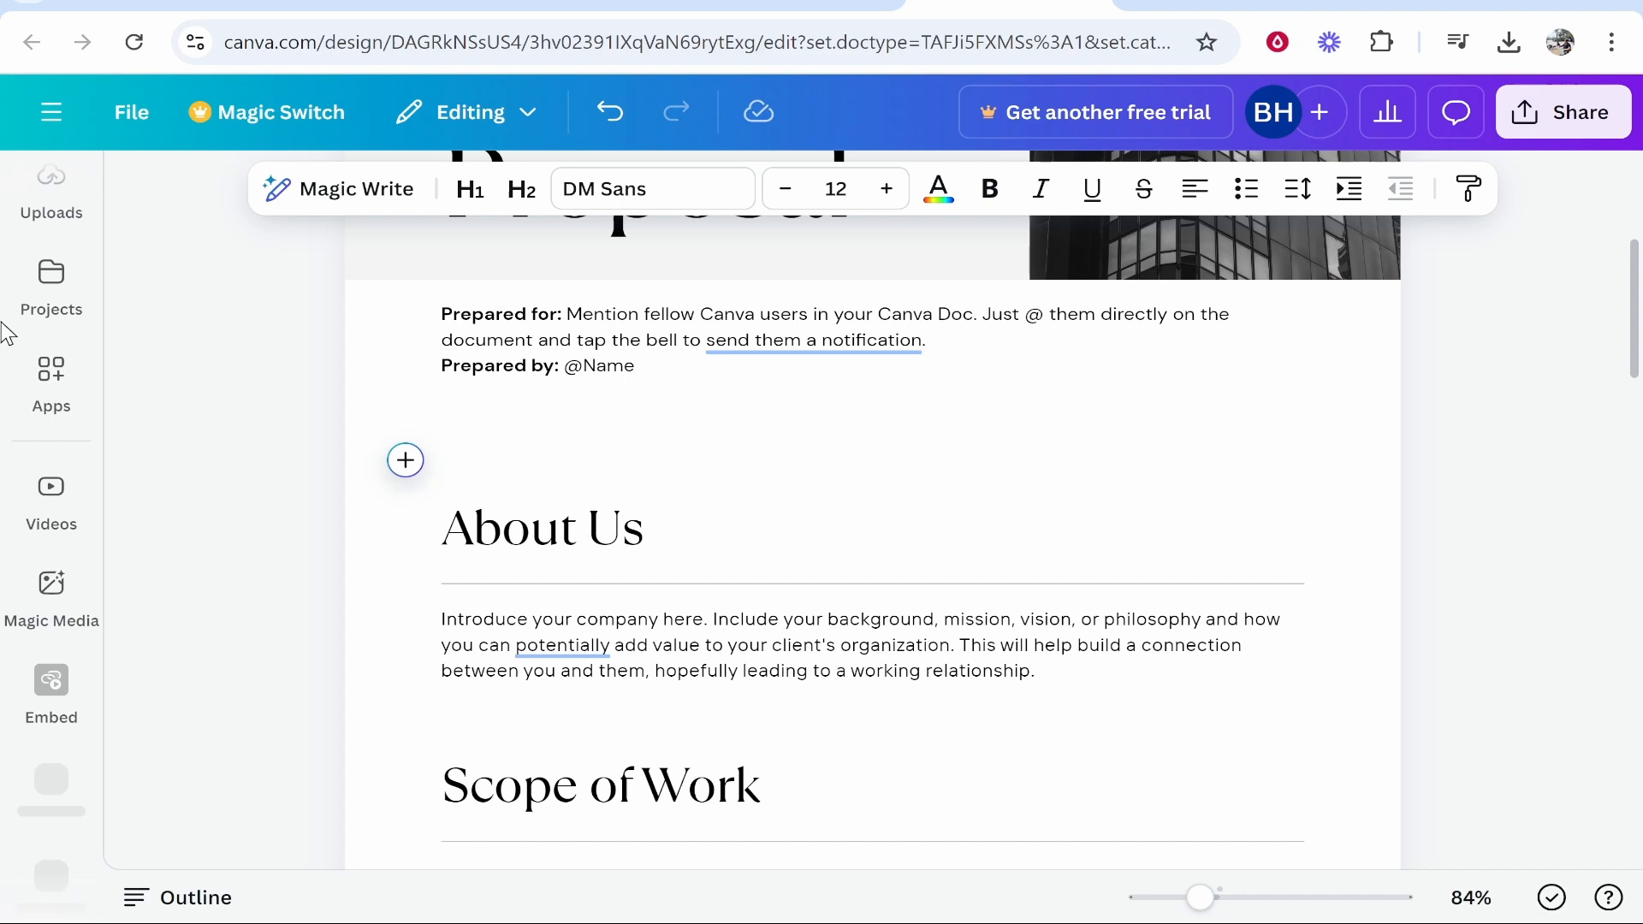
left_click(51, 369)
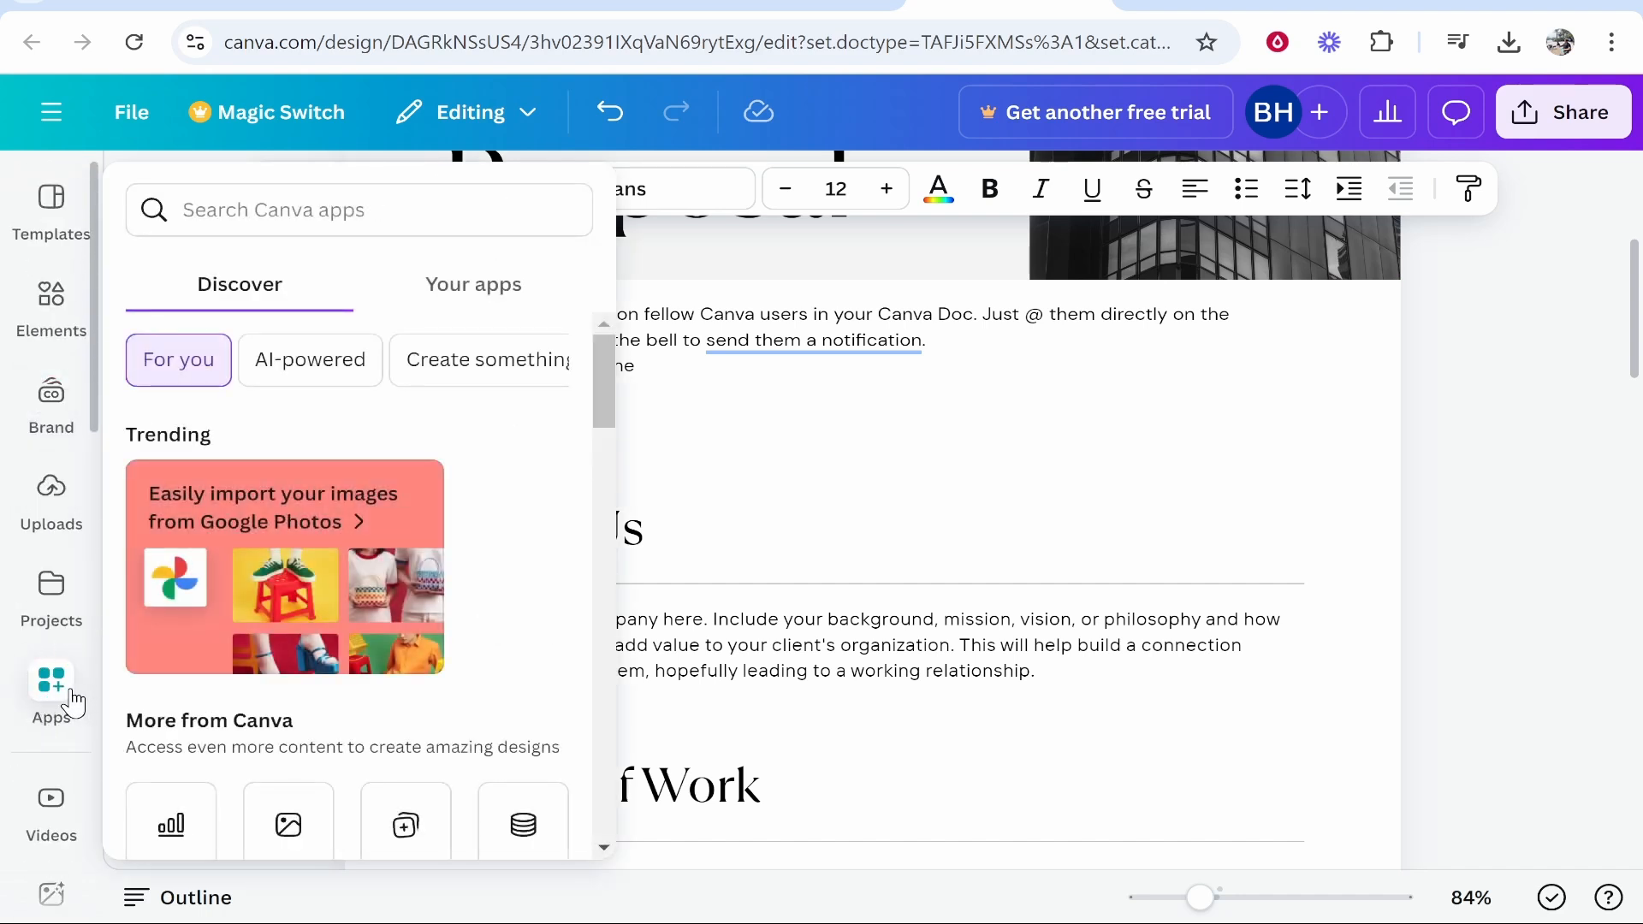
type("g")
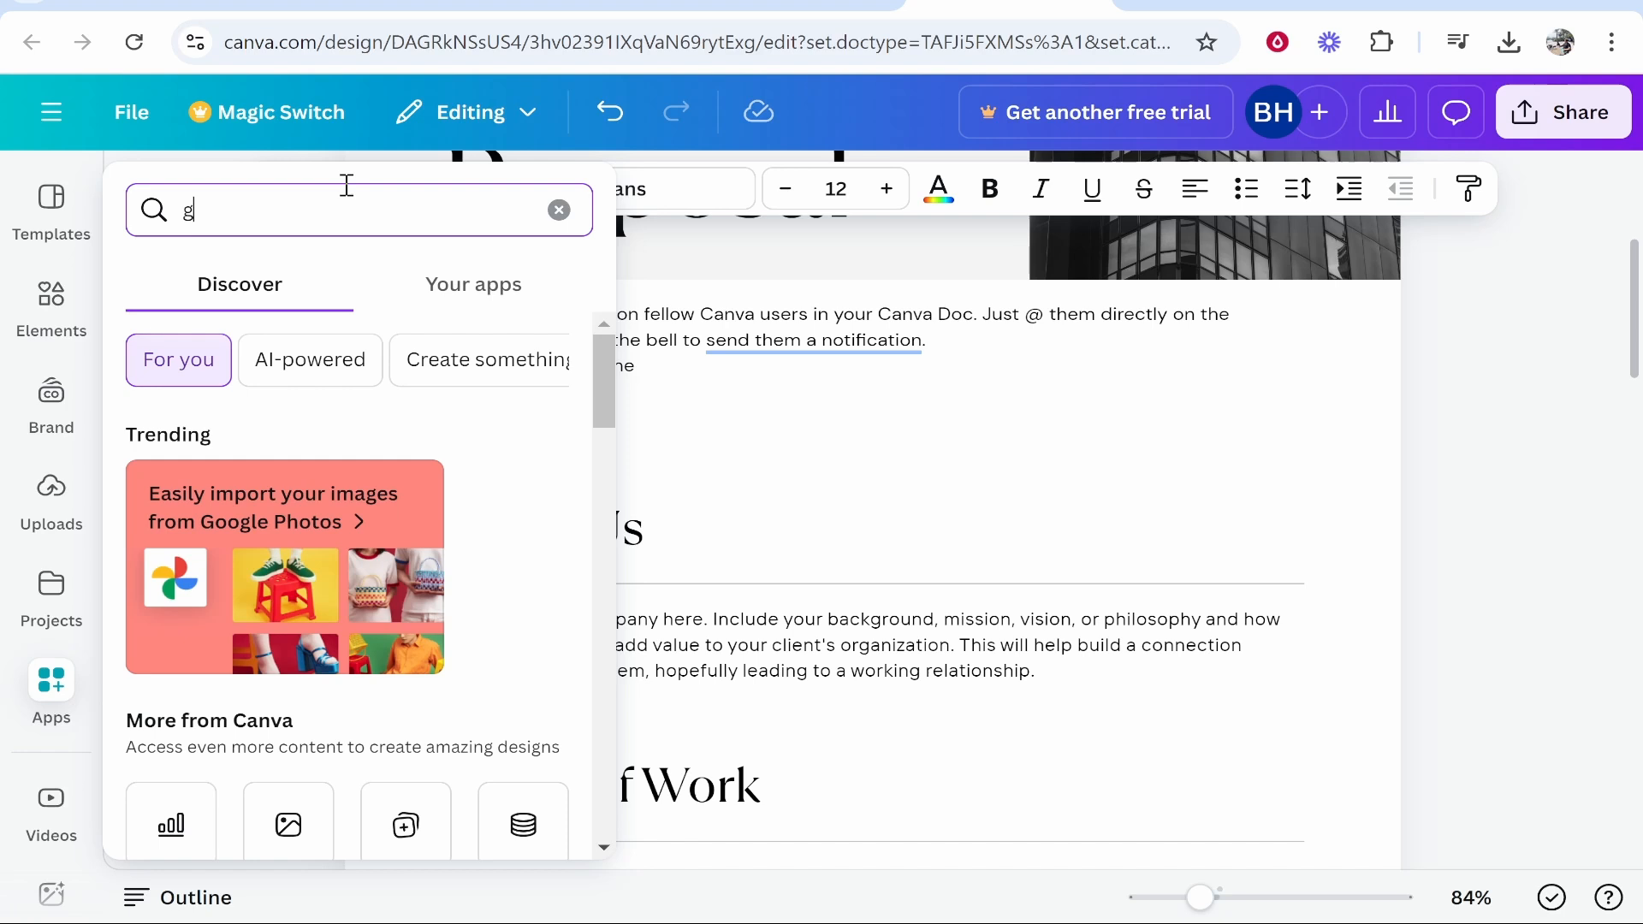
type("oogle maps")
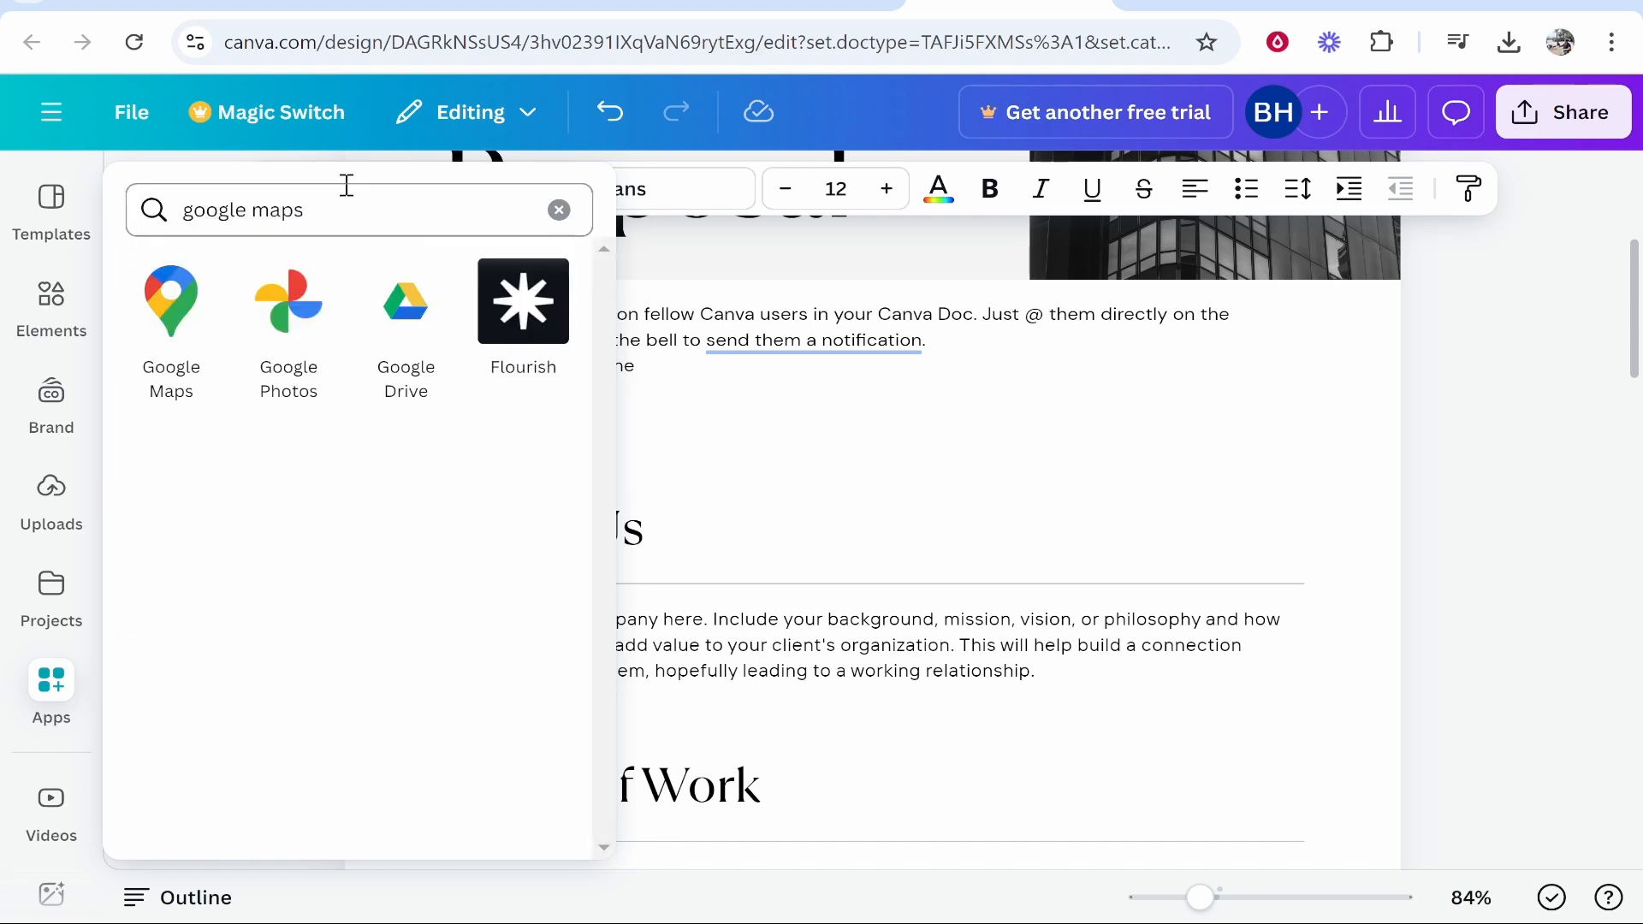
left_click(171, 301)
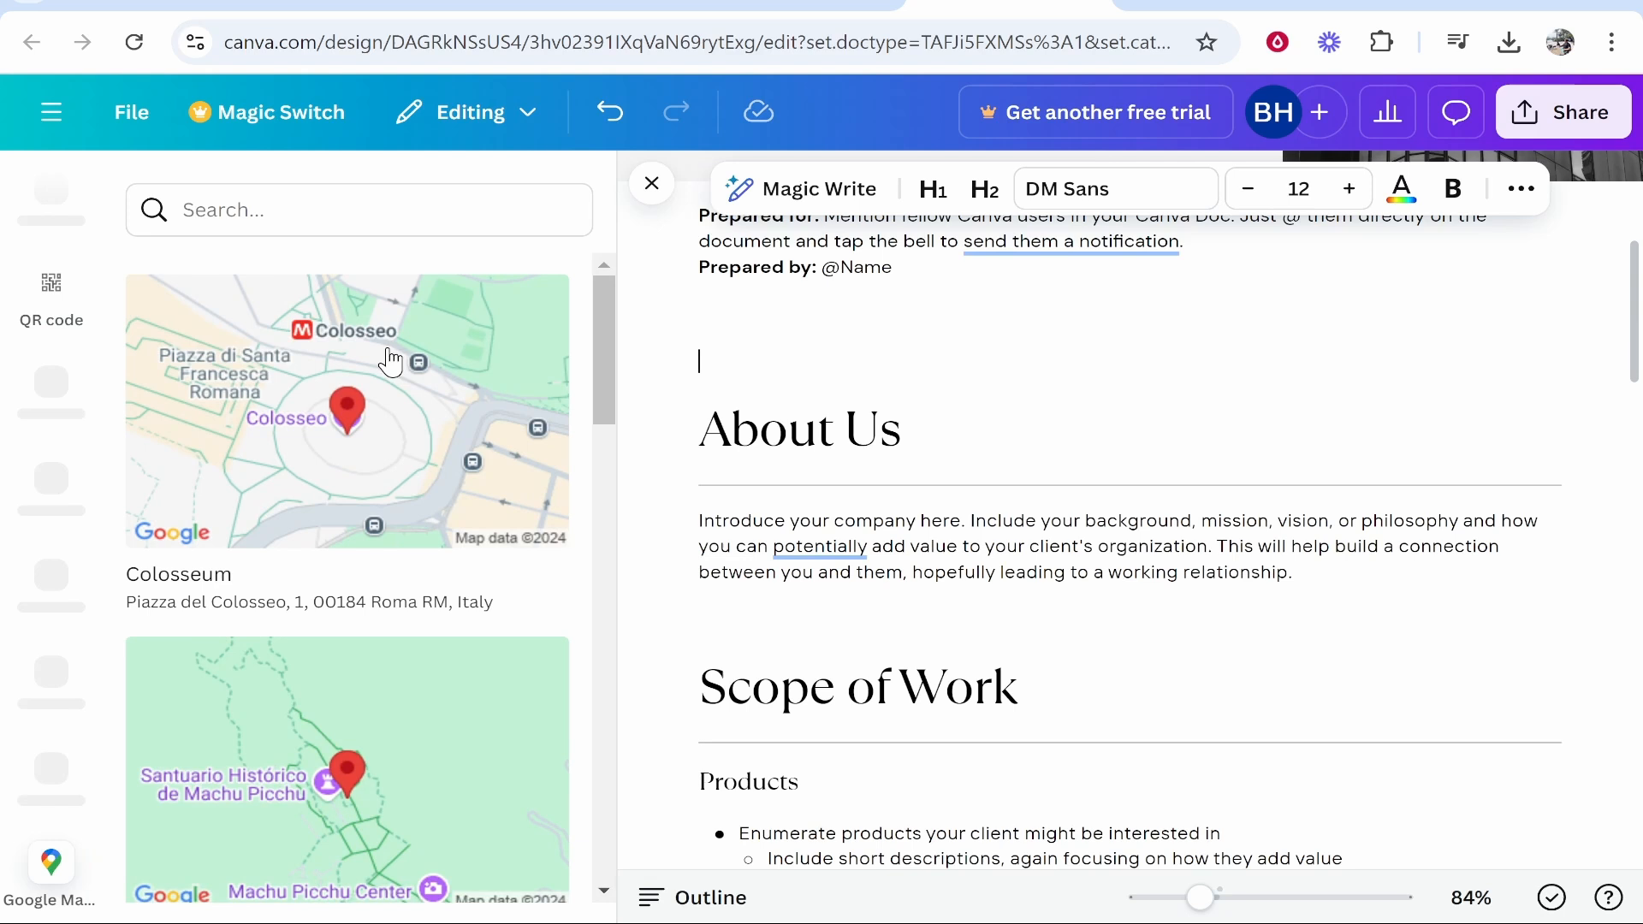
mouse_move(338, 435)
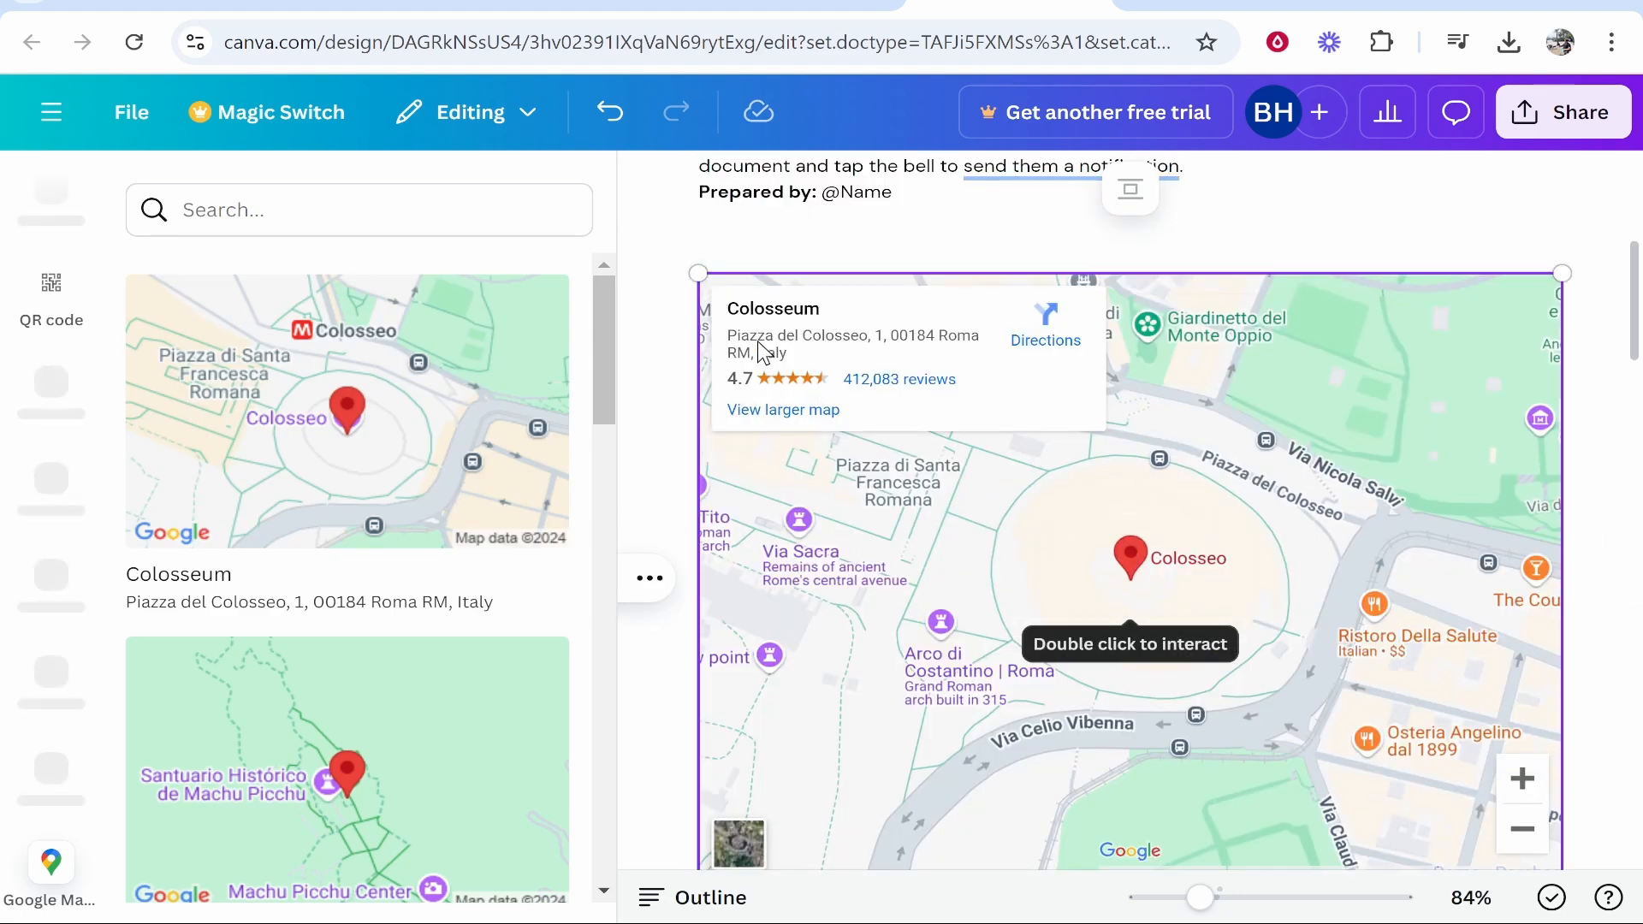
mouse_move(1191, 67)
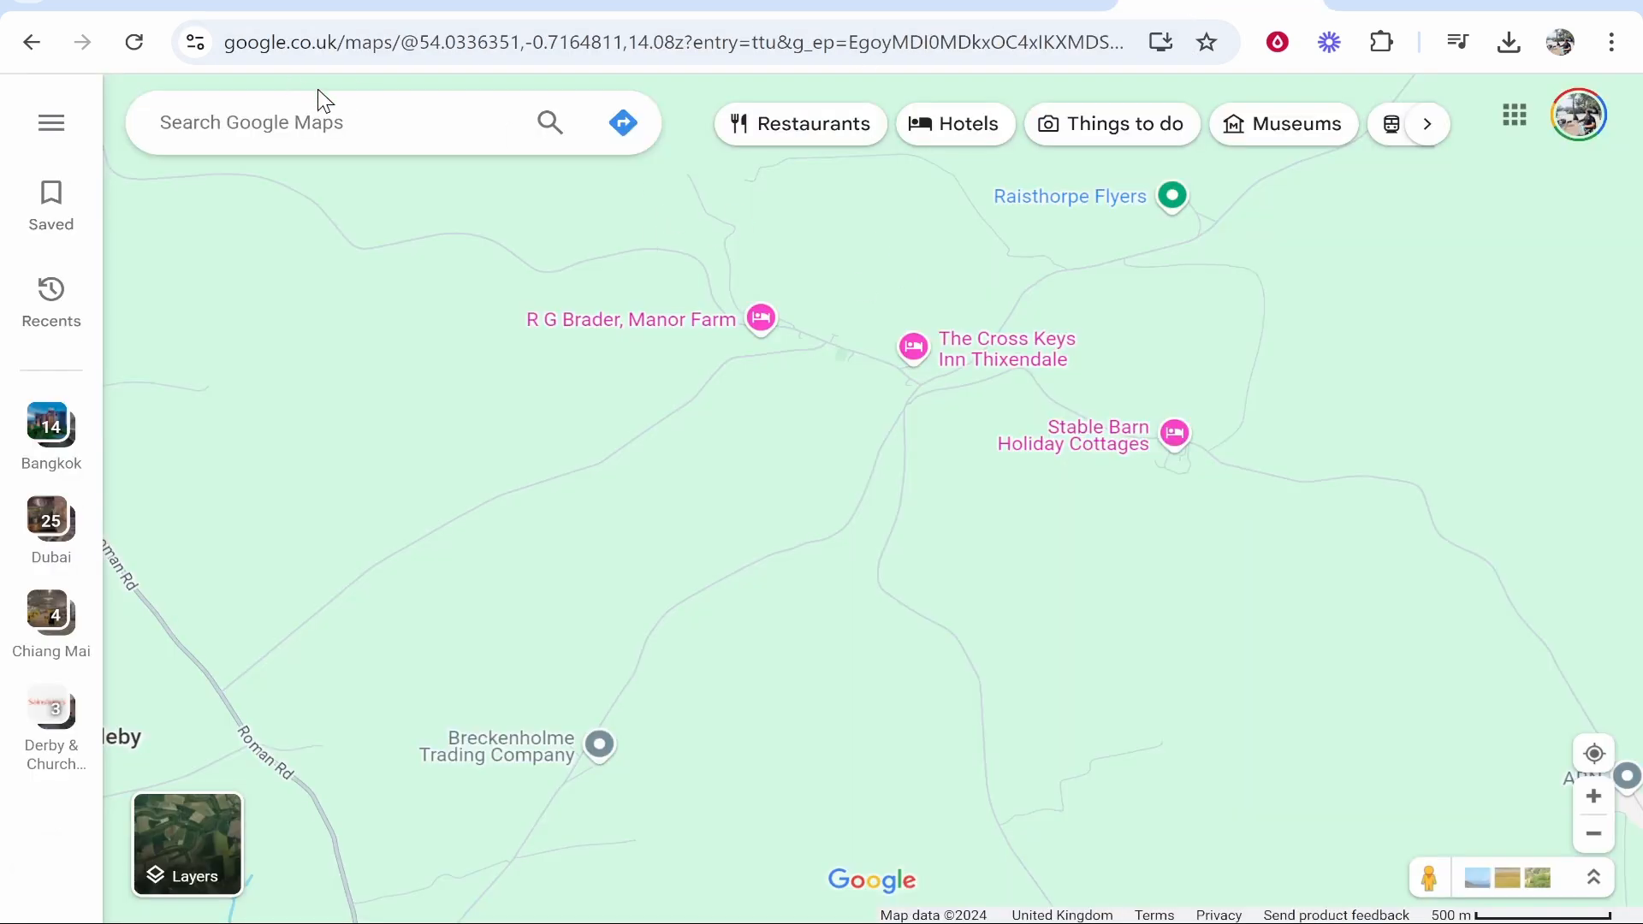
mouse_move(1262, 335)
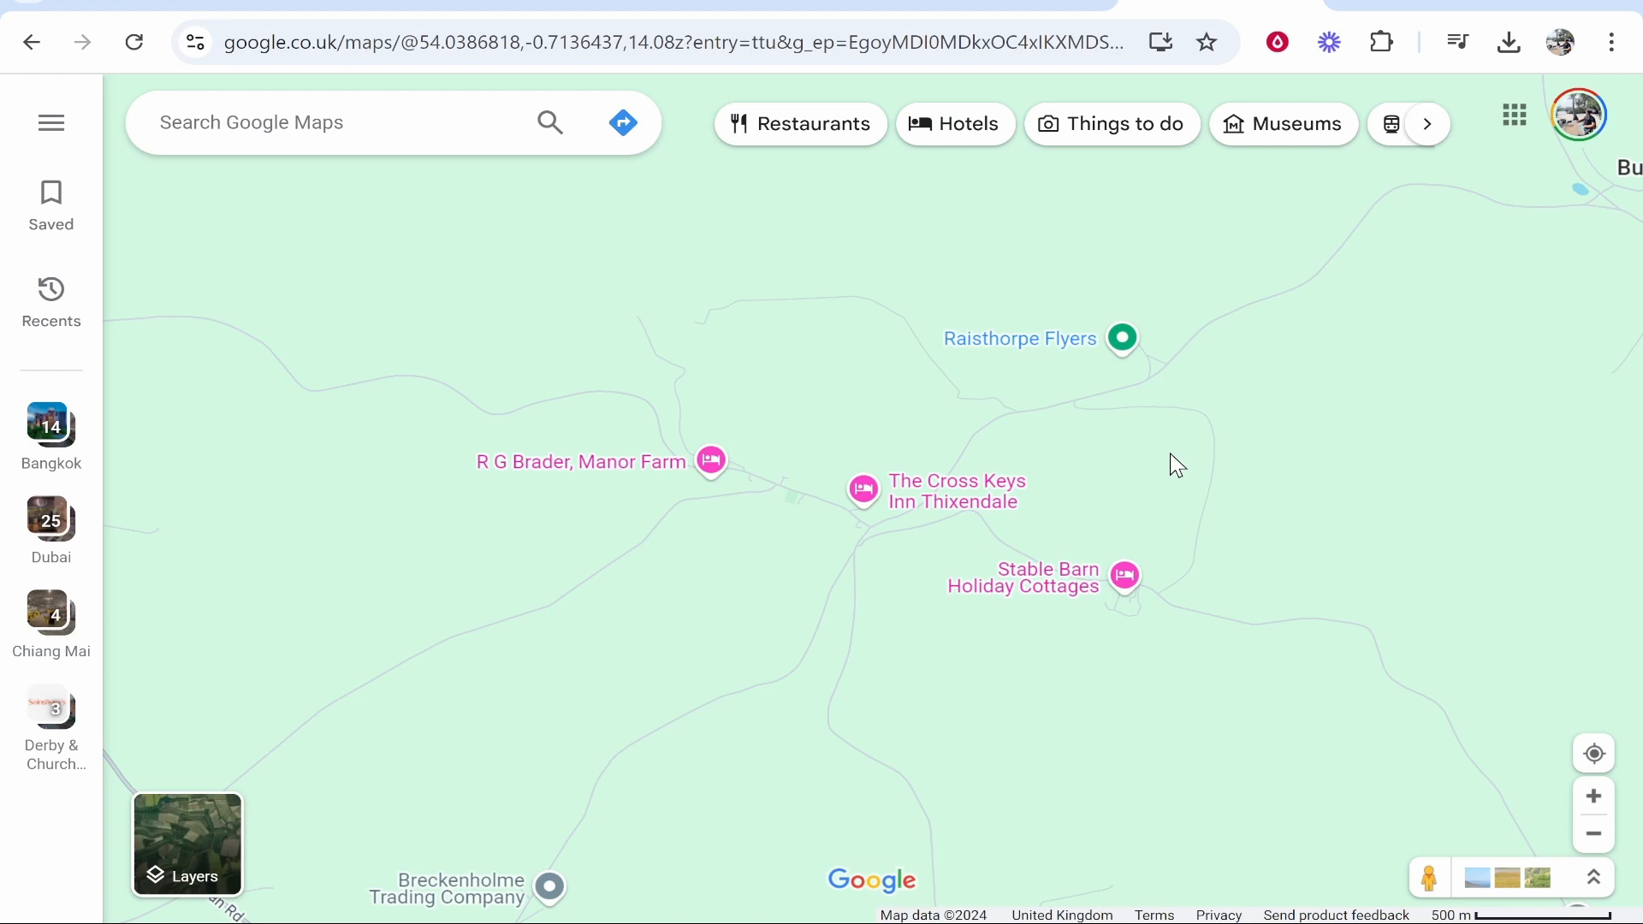
mouse_move(1117, 366)
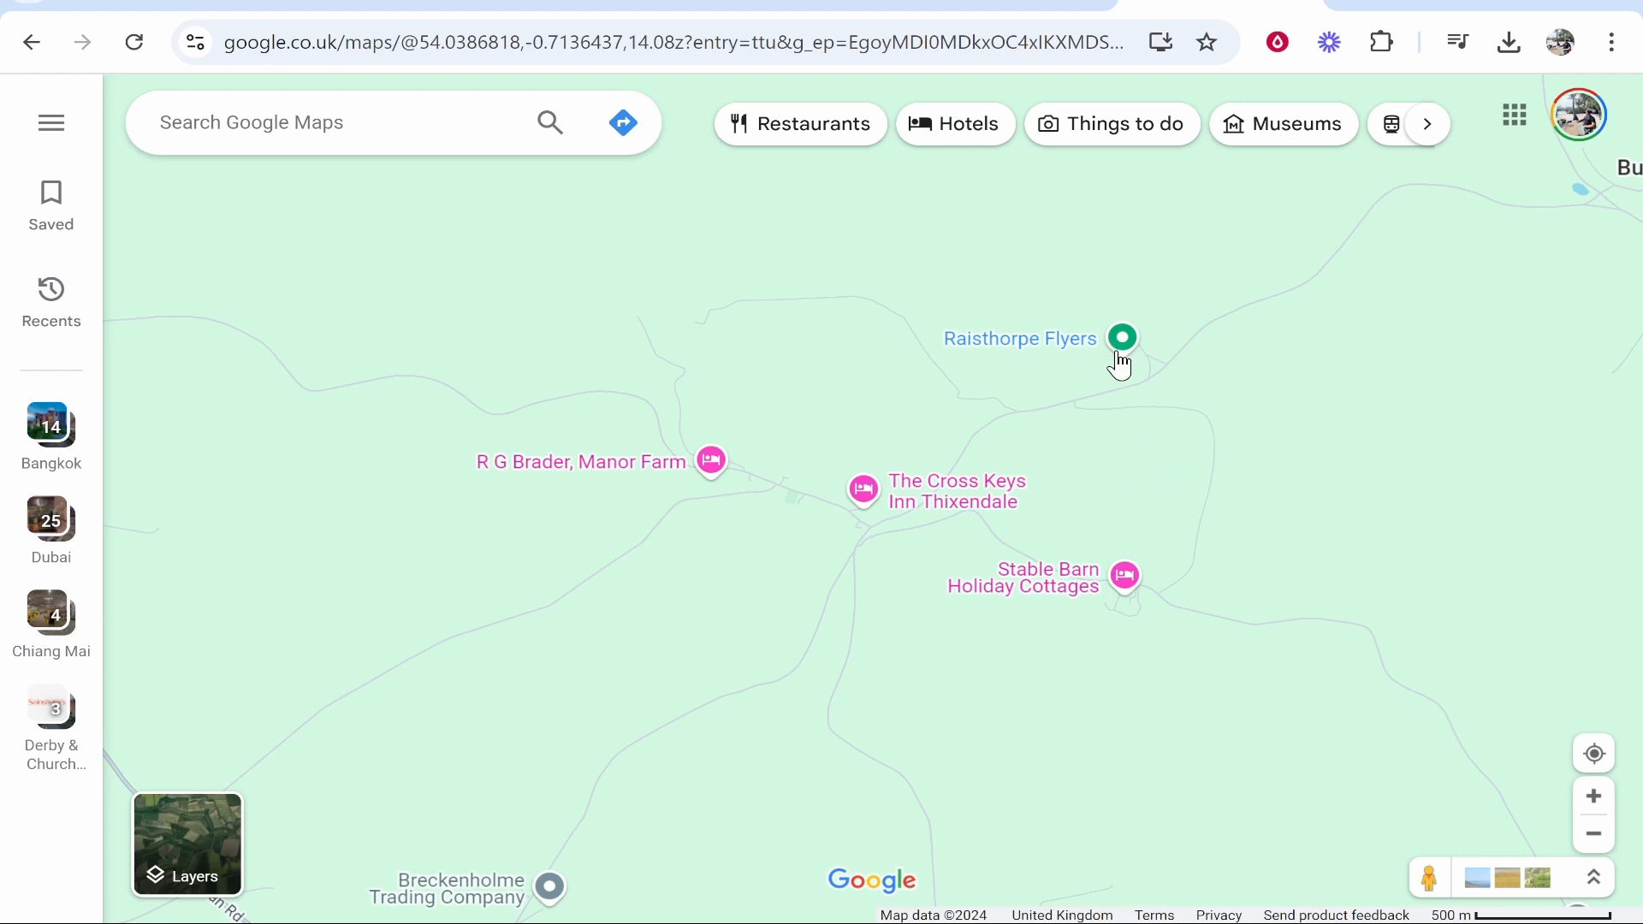
Select R G Brader, Manor Farm on the map and show its place details
left_click(713, 462)
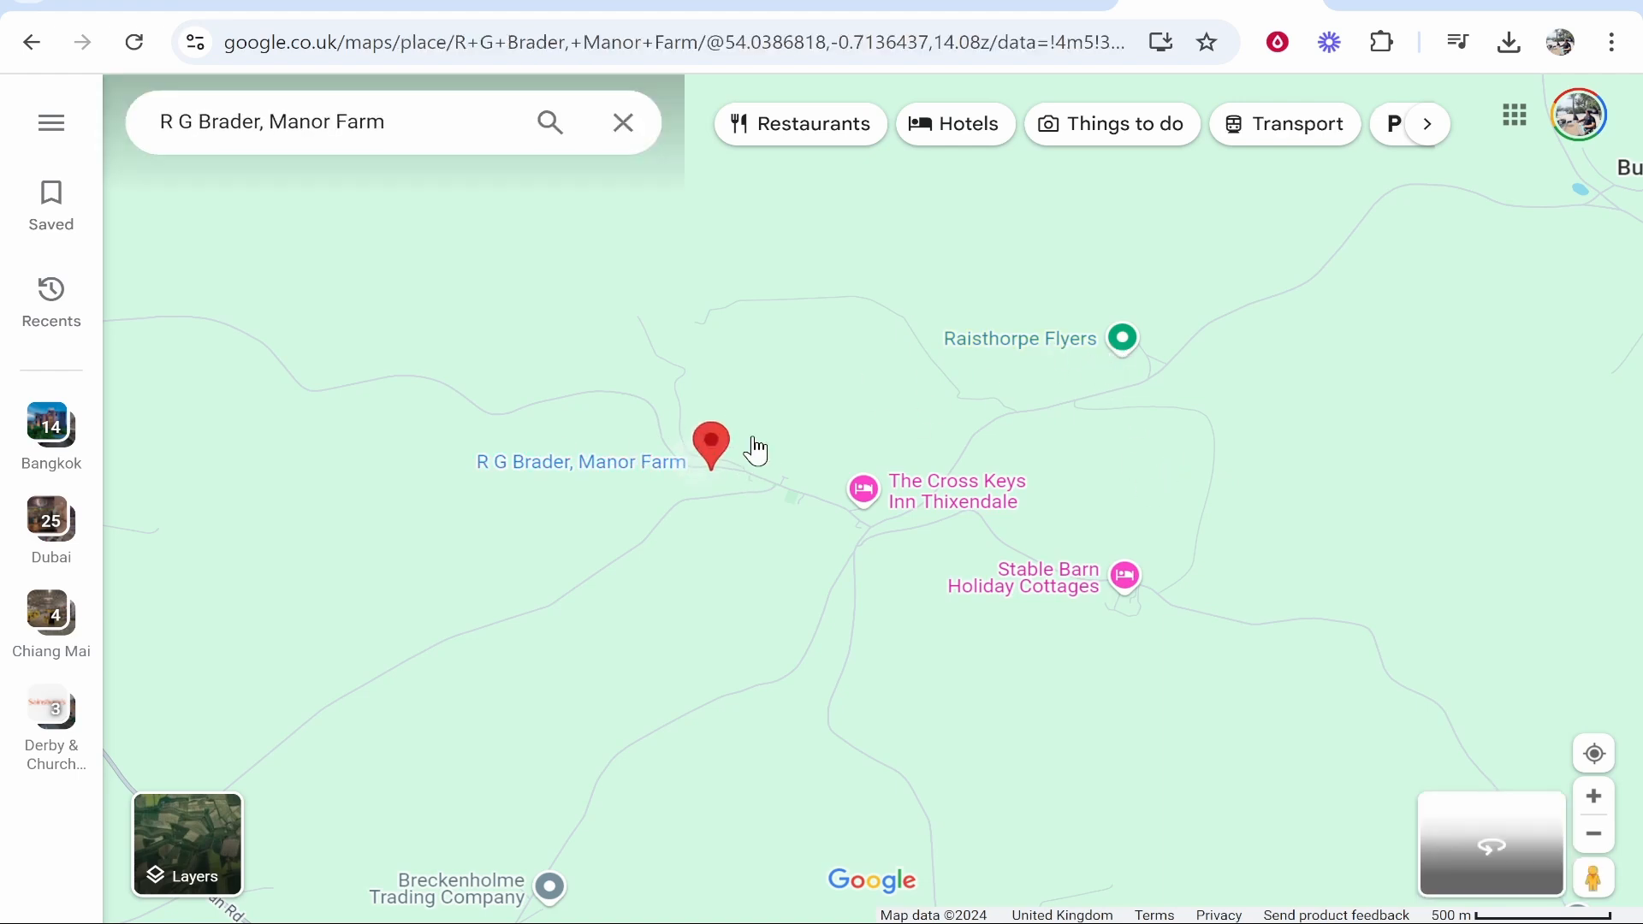
left_click(711, 449)
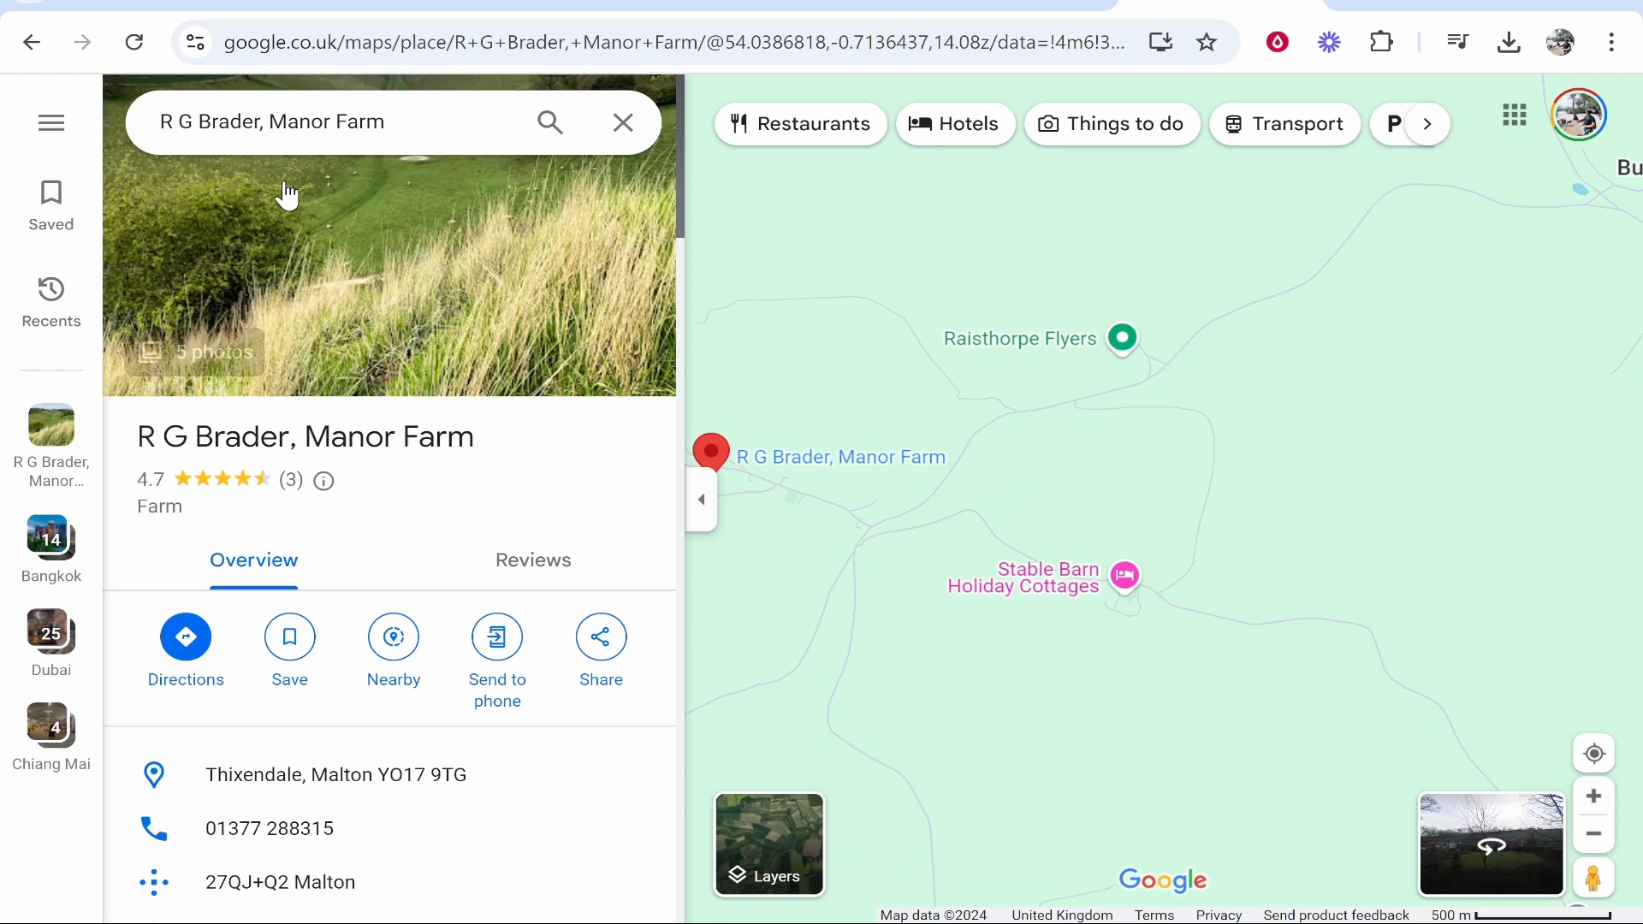
mouse_move(498, 282)
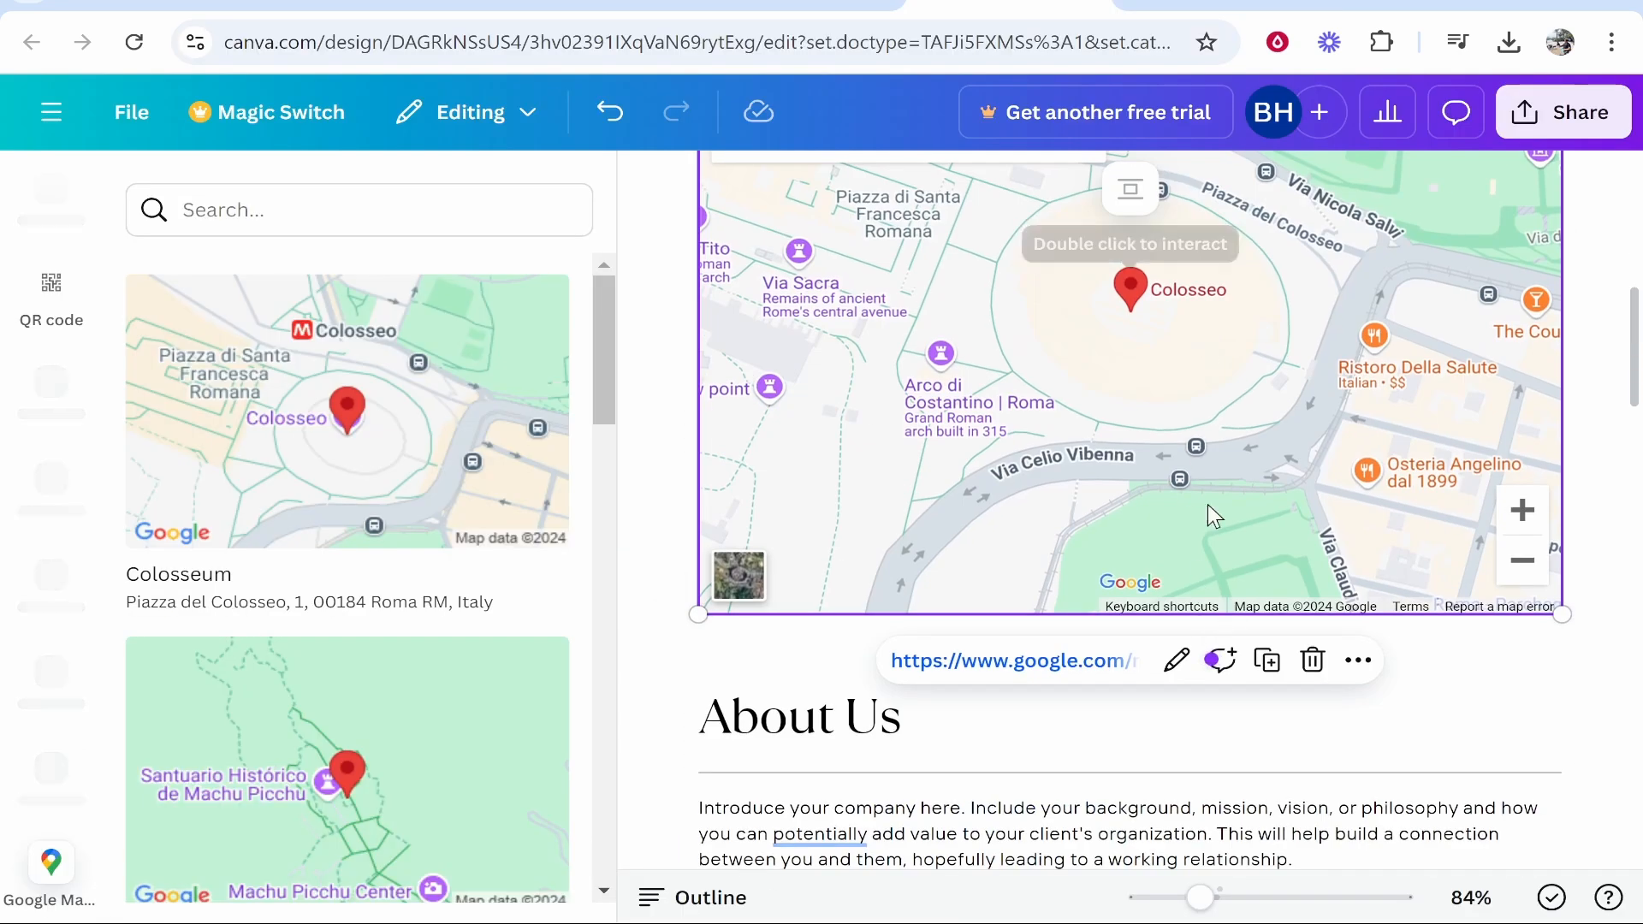
mouse_move(1168, 700)
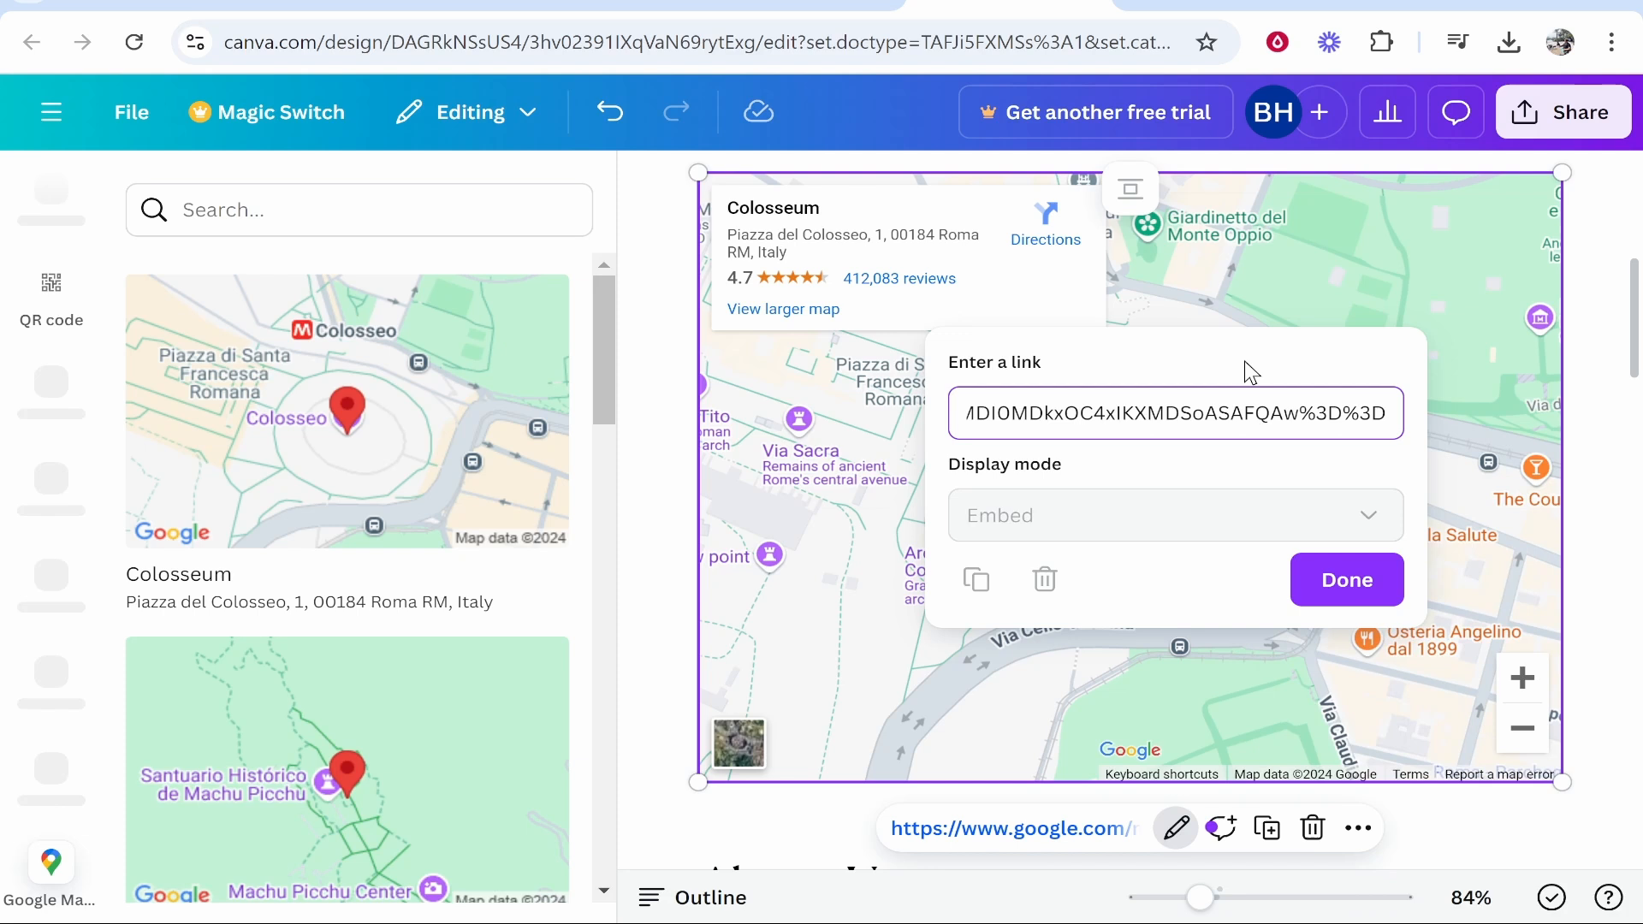
left_click(1347, 579)
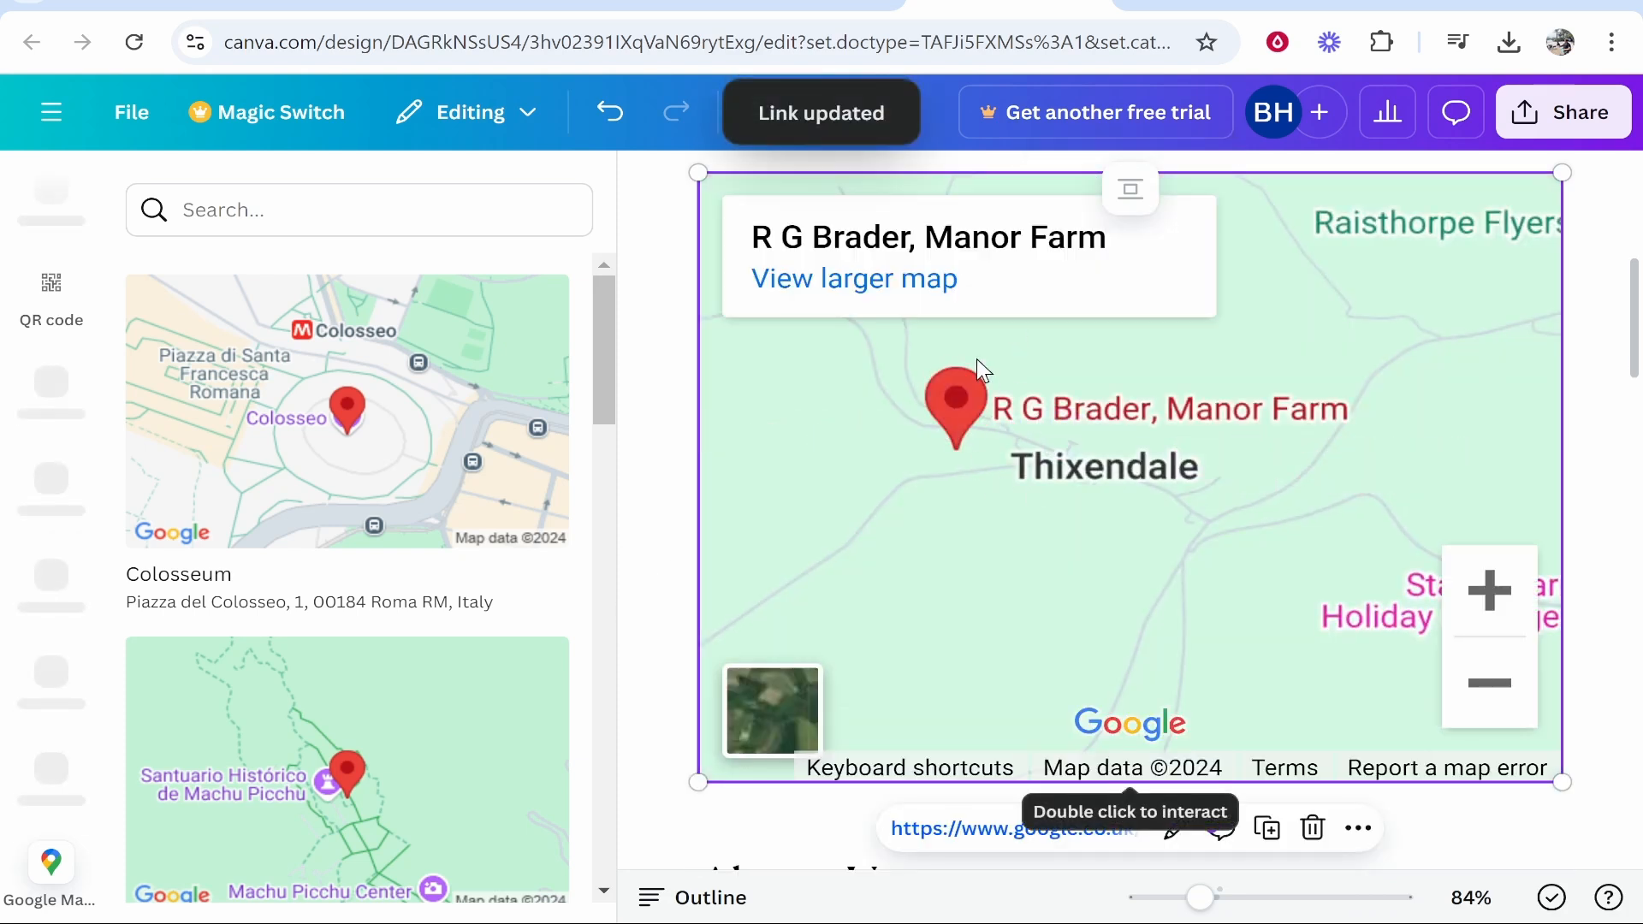
mouse_move(855, 186)
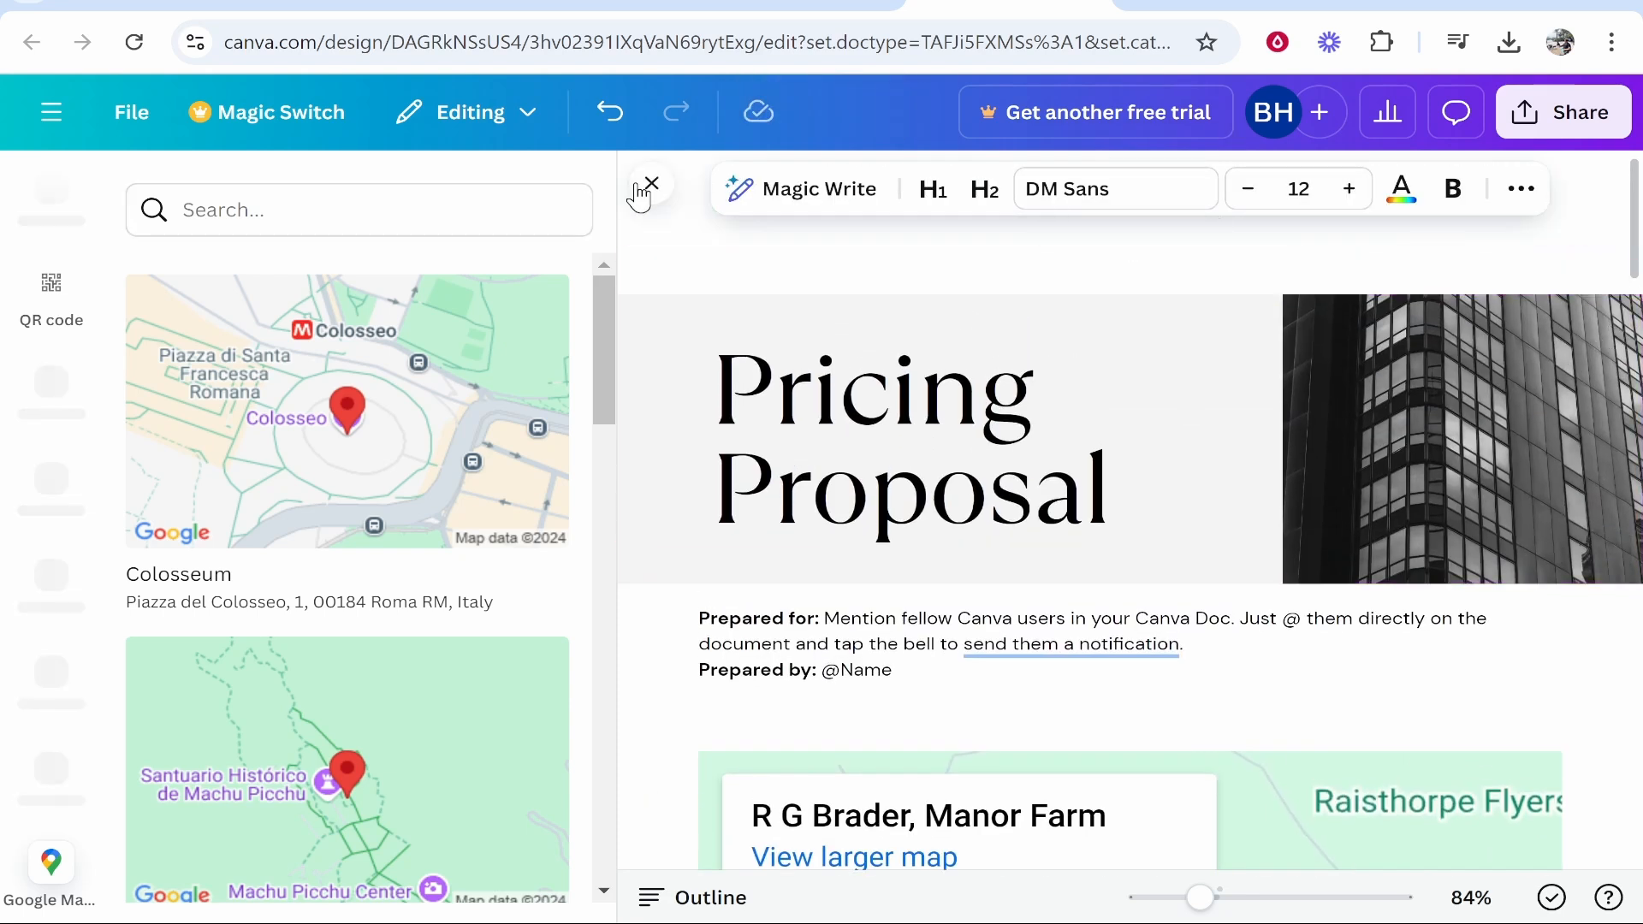
Close the Google Maps app panel and scroll through the proposal
left_click(652, 182)
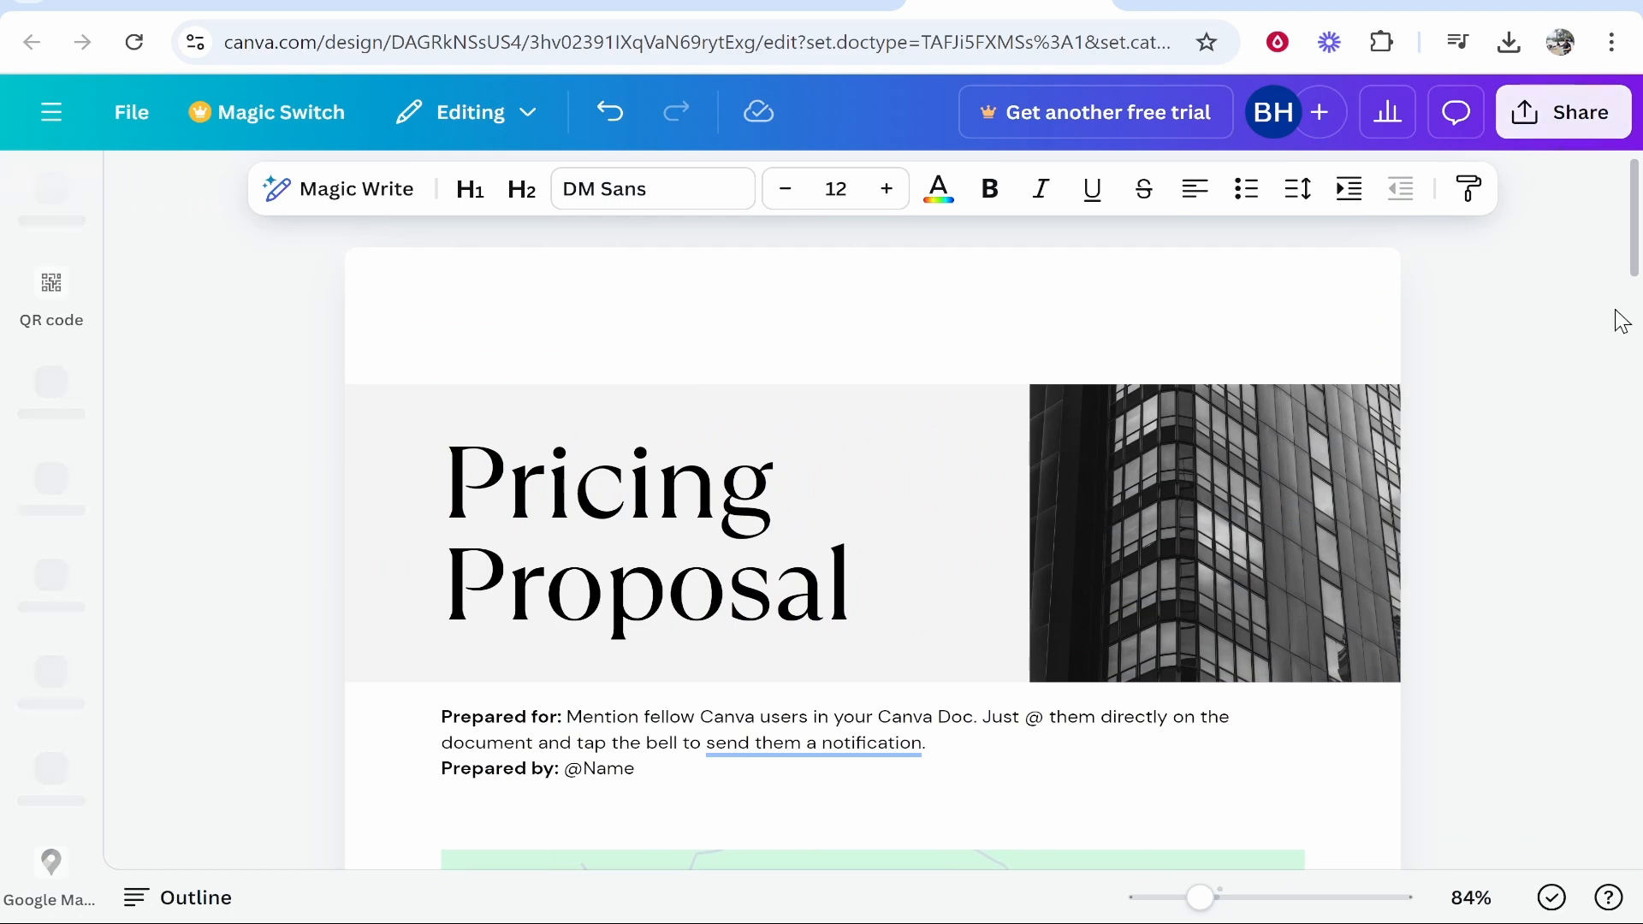
scroll("down", 3)
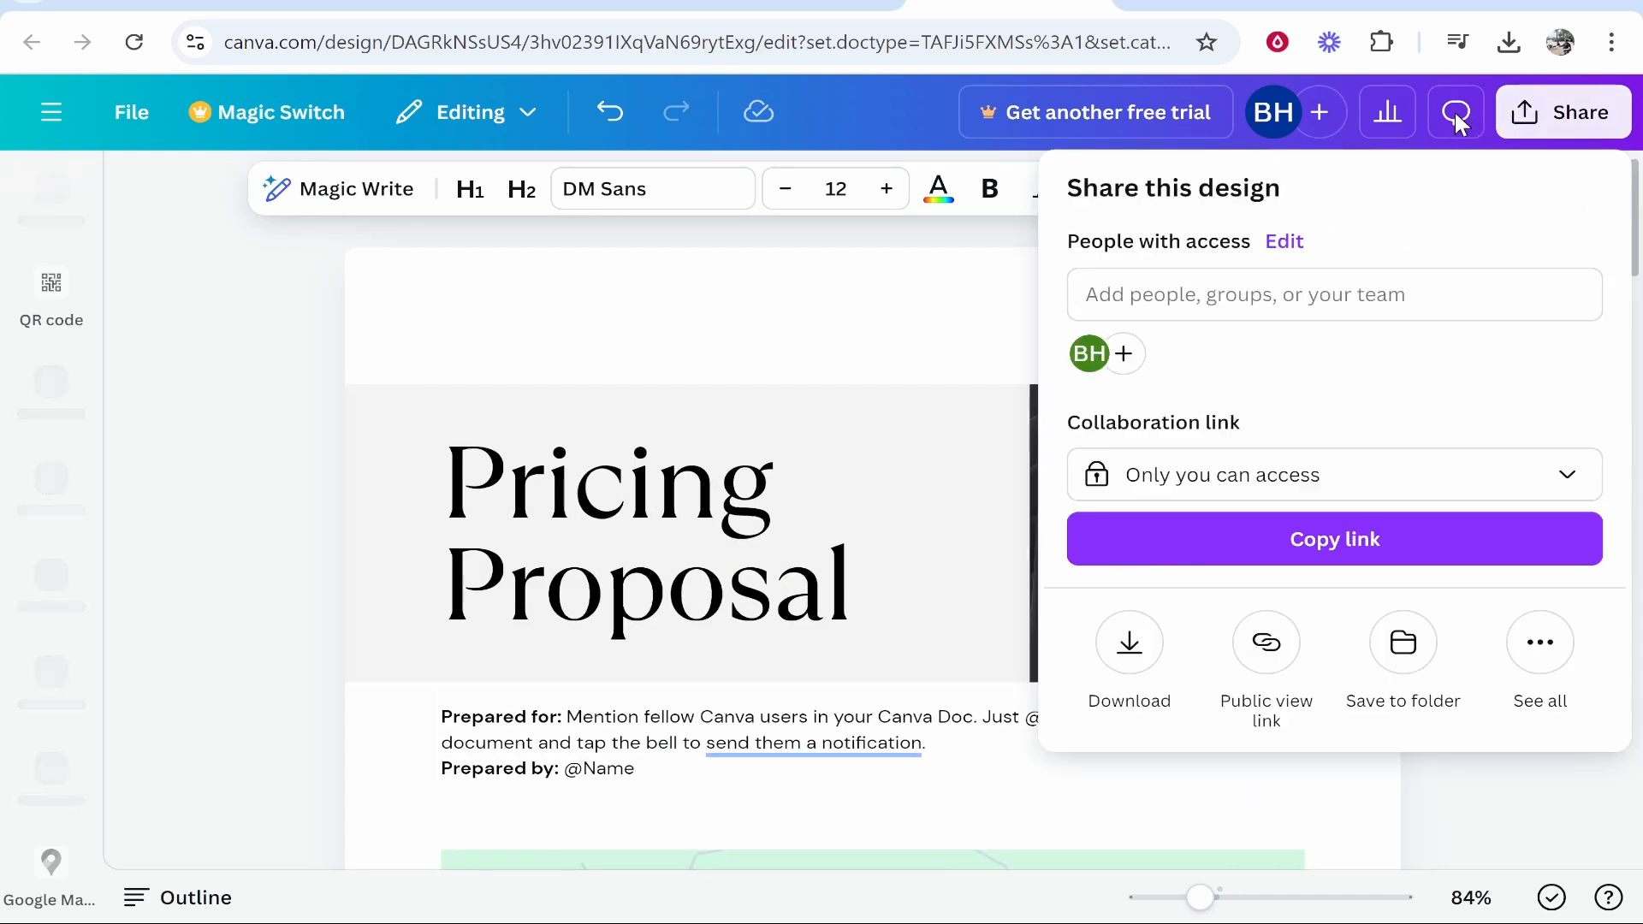
mouse_move(1267, 642)
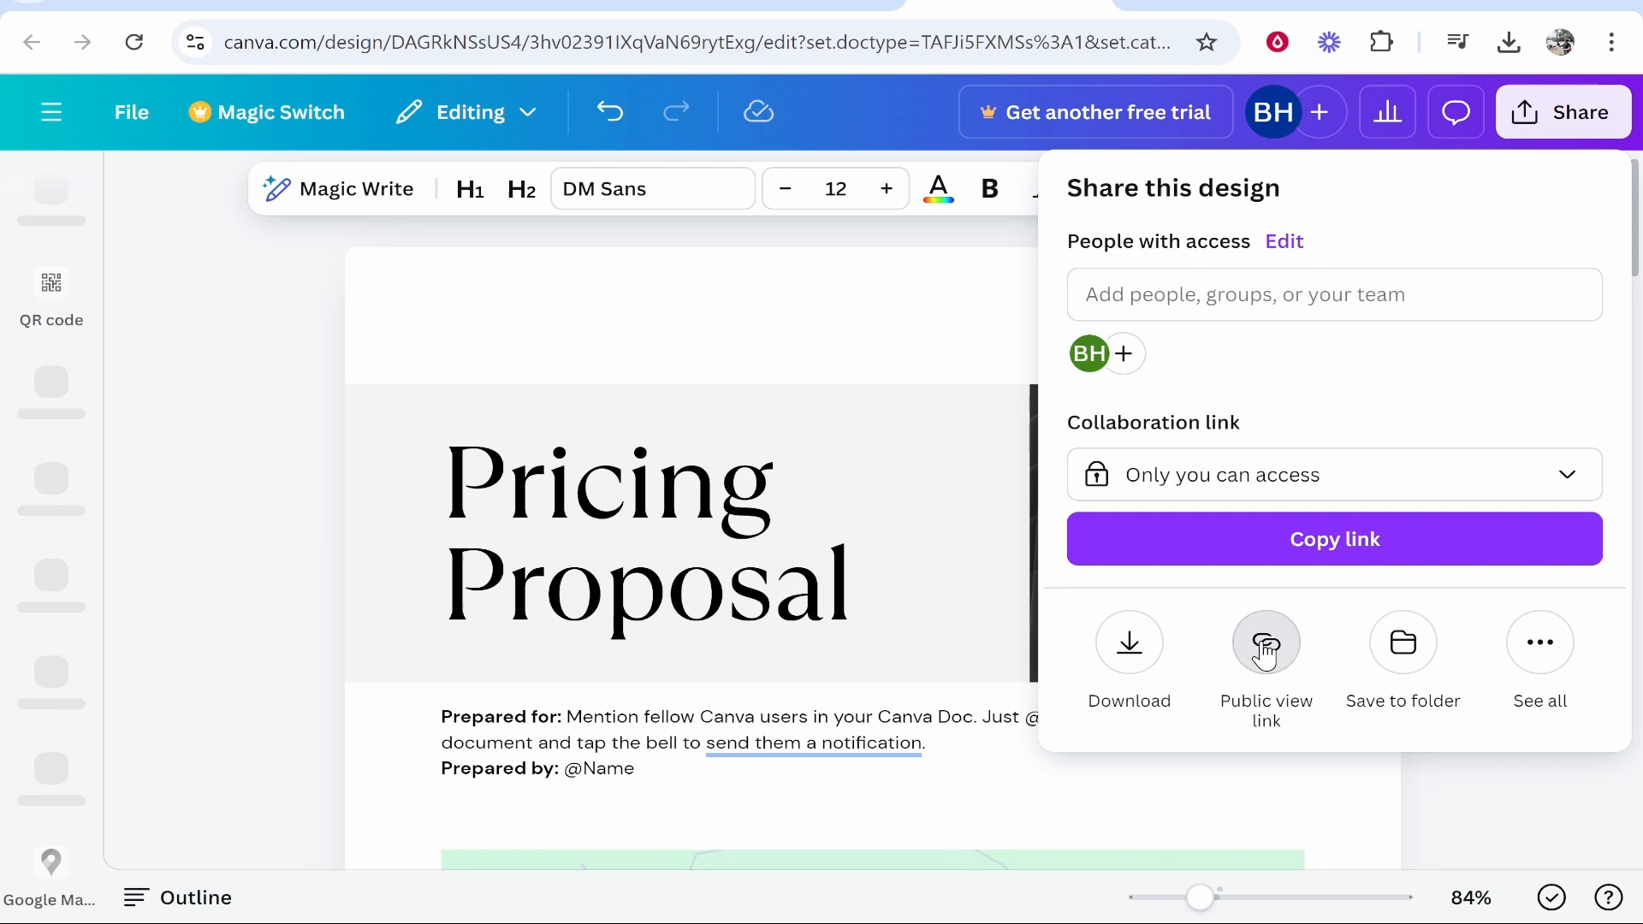
Create and copy a public view link, then test it in a private window
left_click(1265, 643)
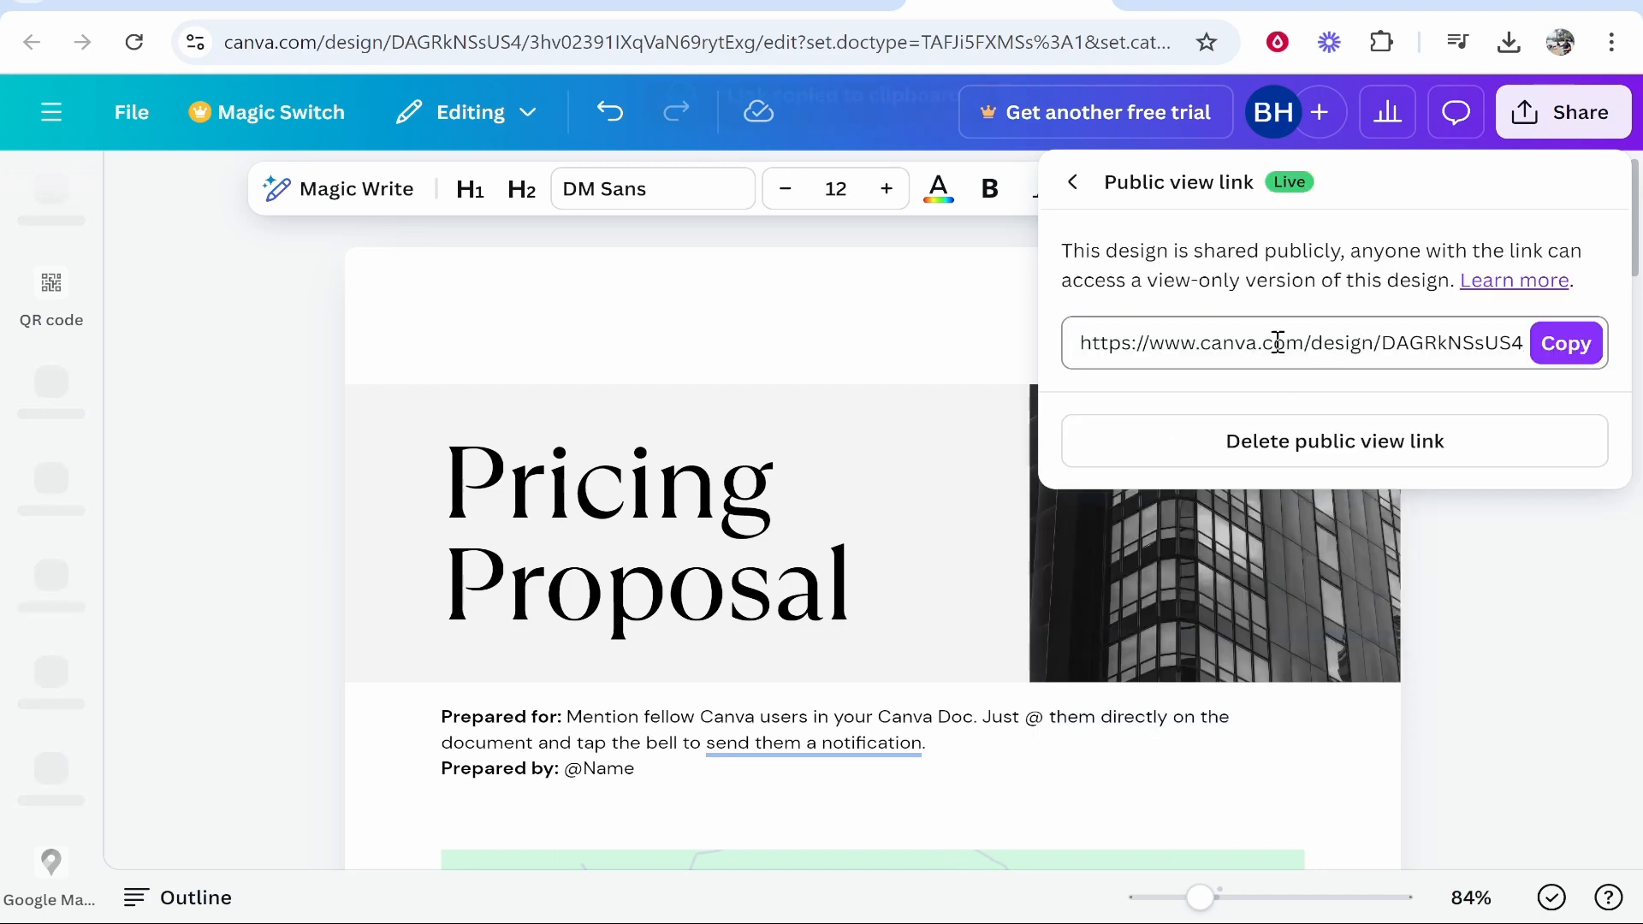
left_click(1611, 40)
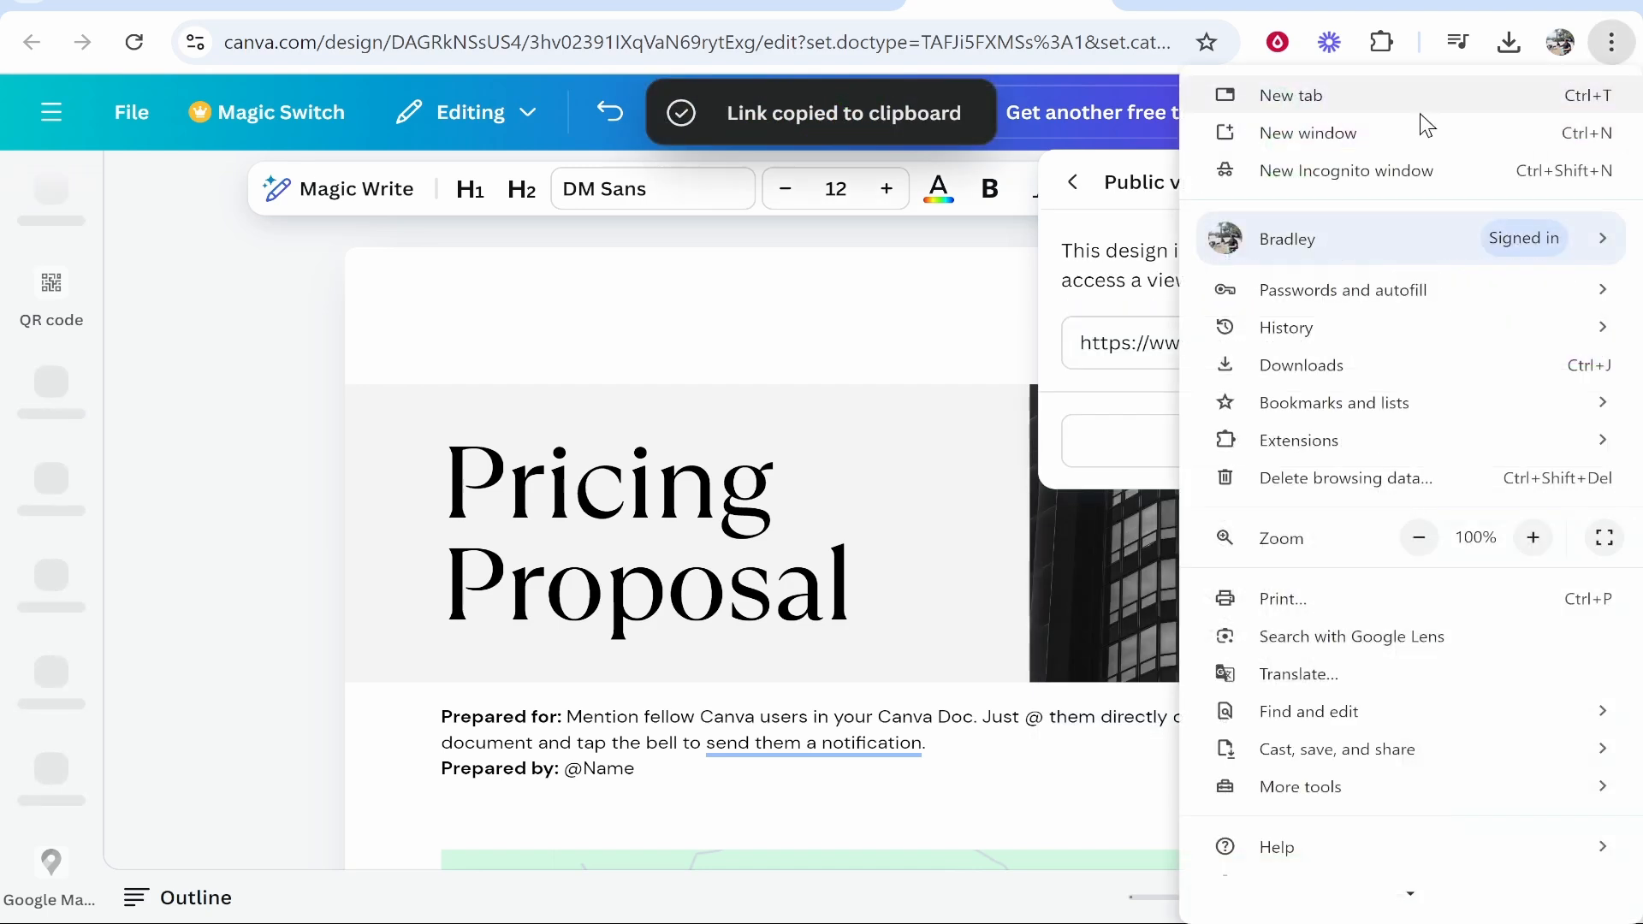
left_click(1345, 170)
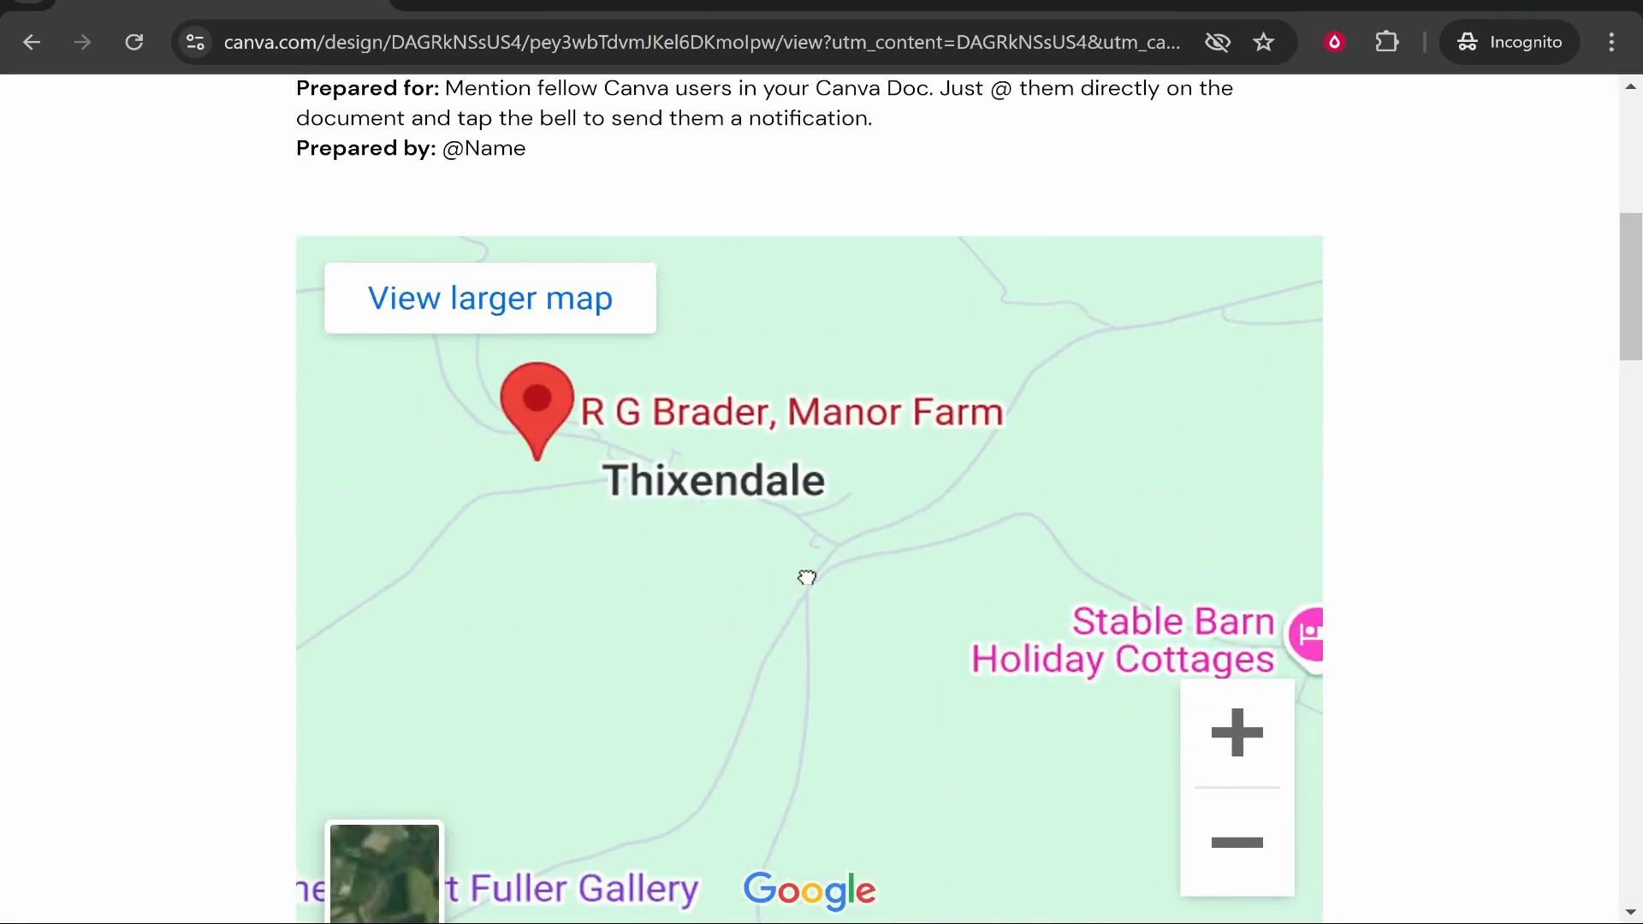
scroll("up", 3)
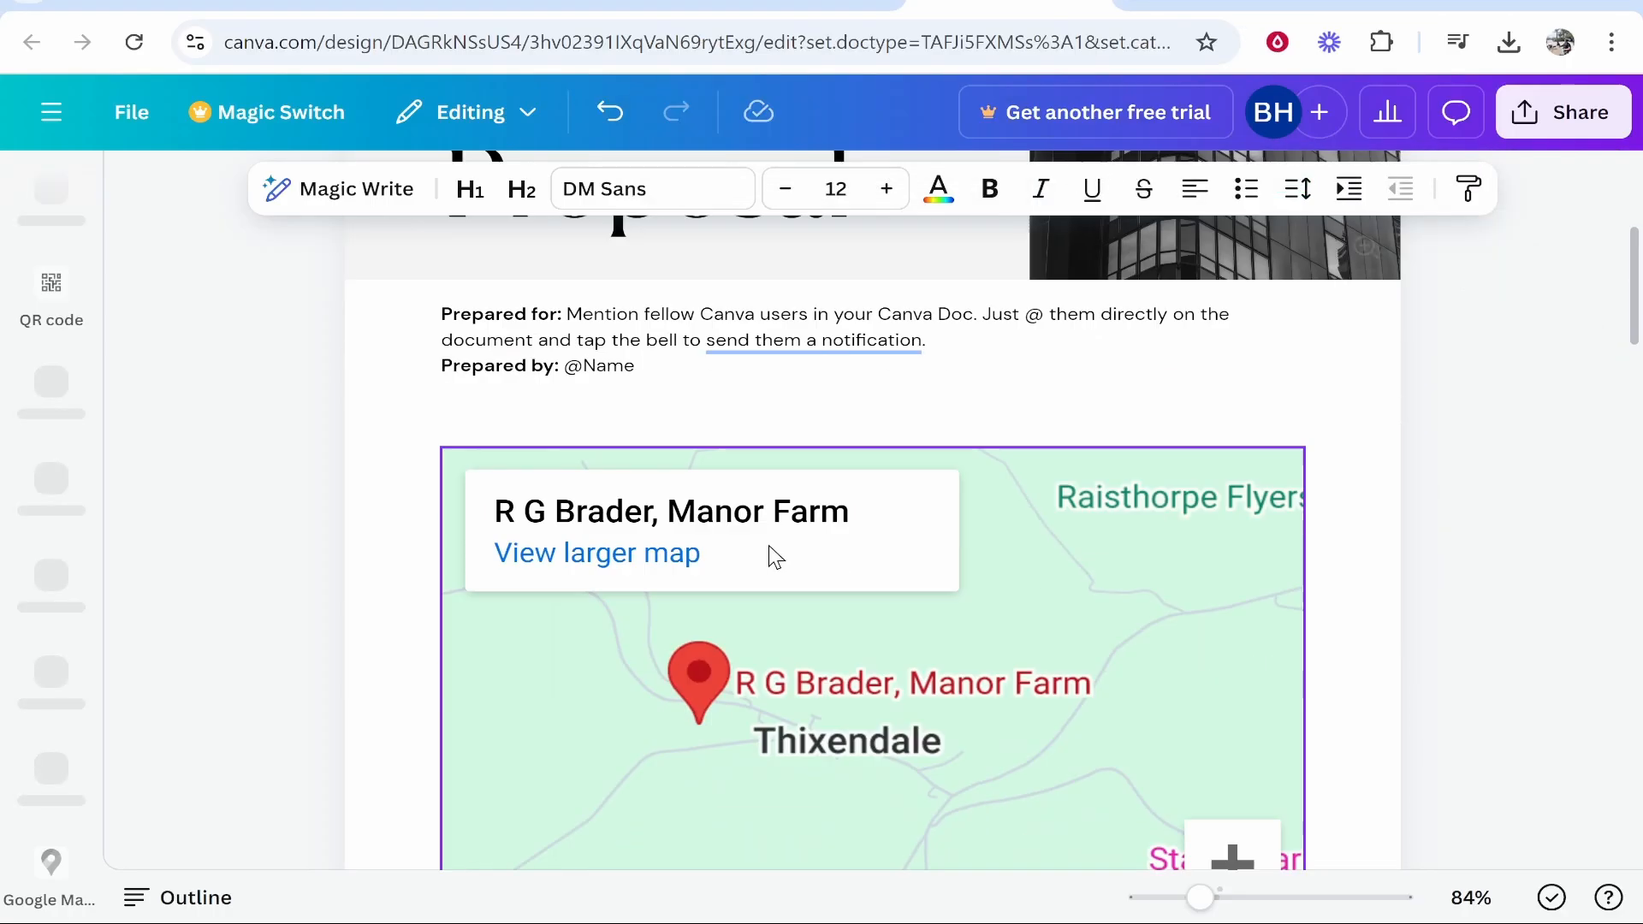
Open the design's download options, showing PDF Standard at A4 size
scroll("down", 3)
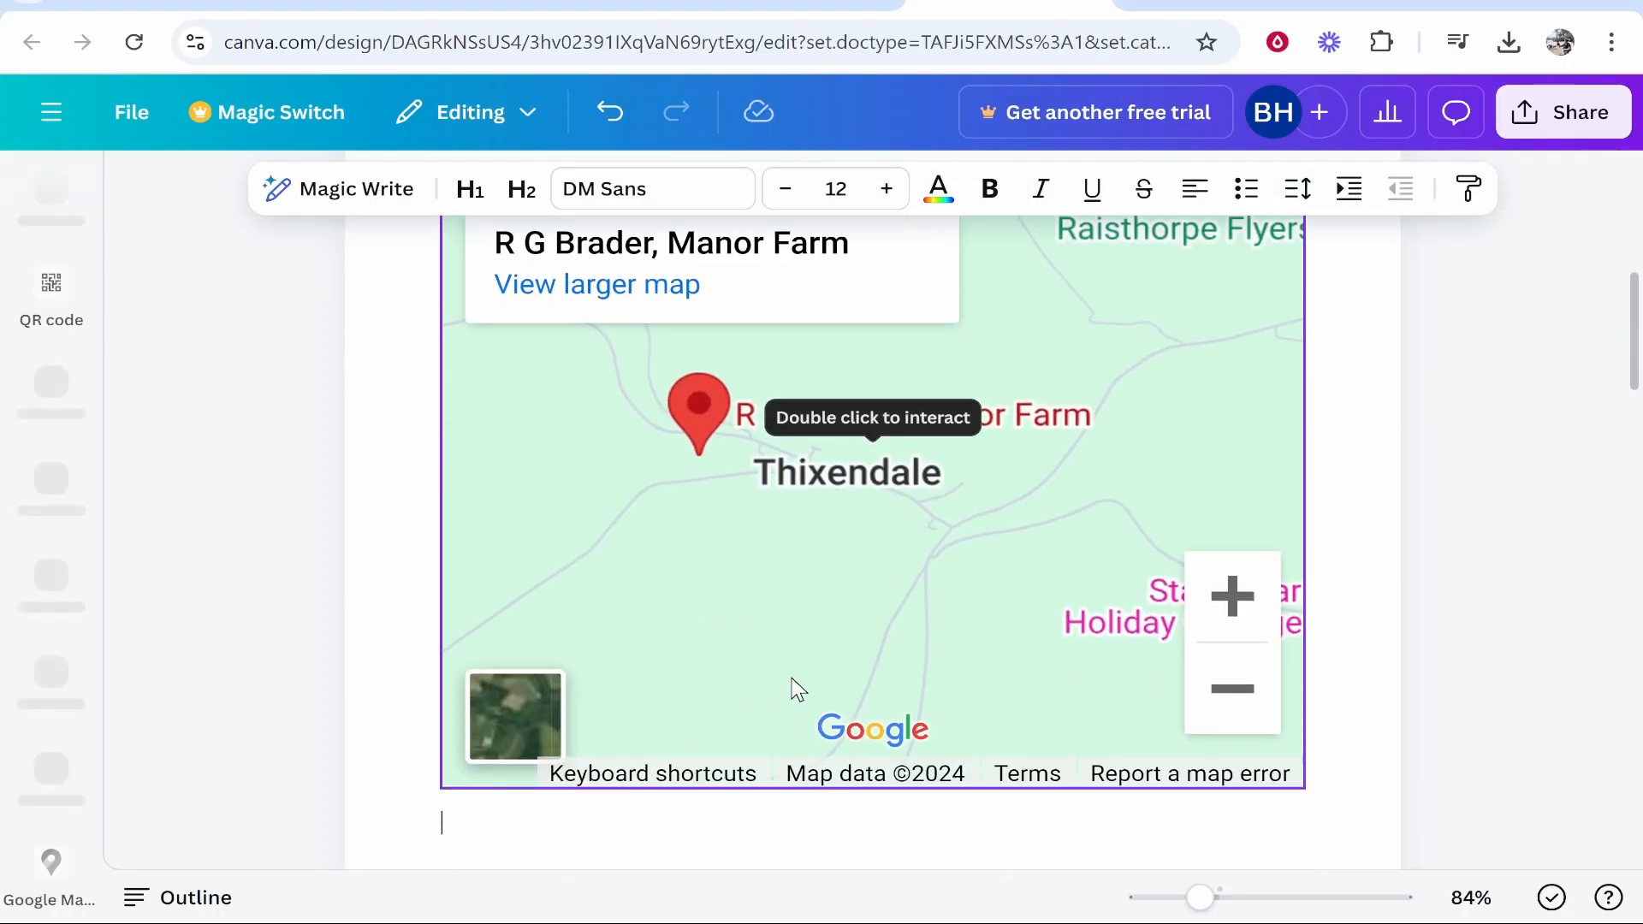
left_click(1563, 112)
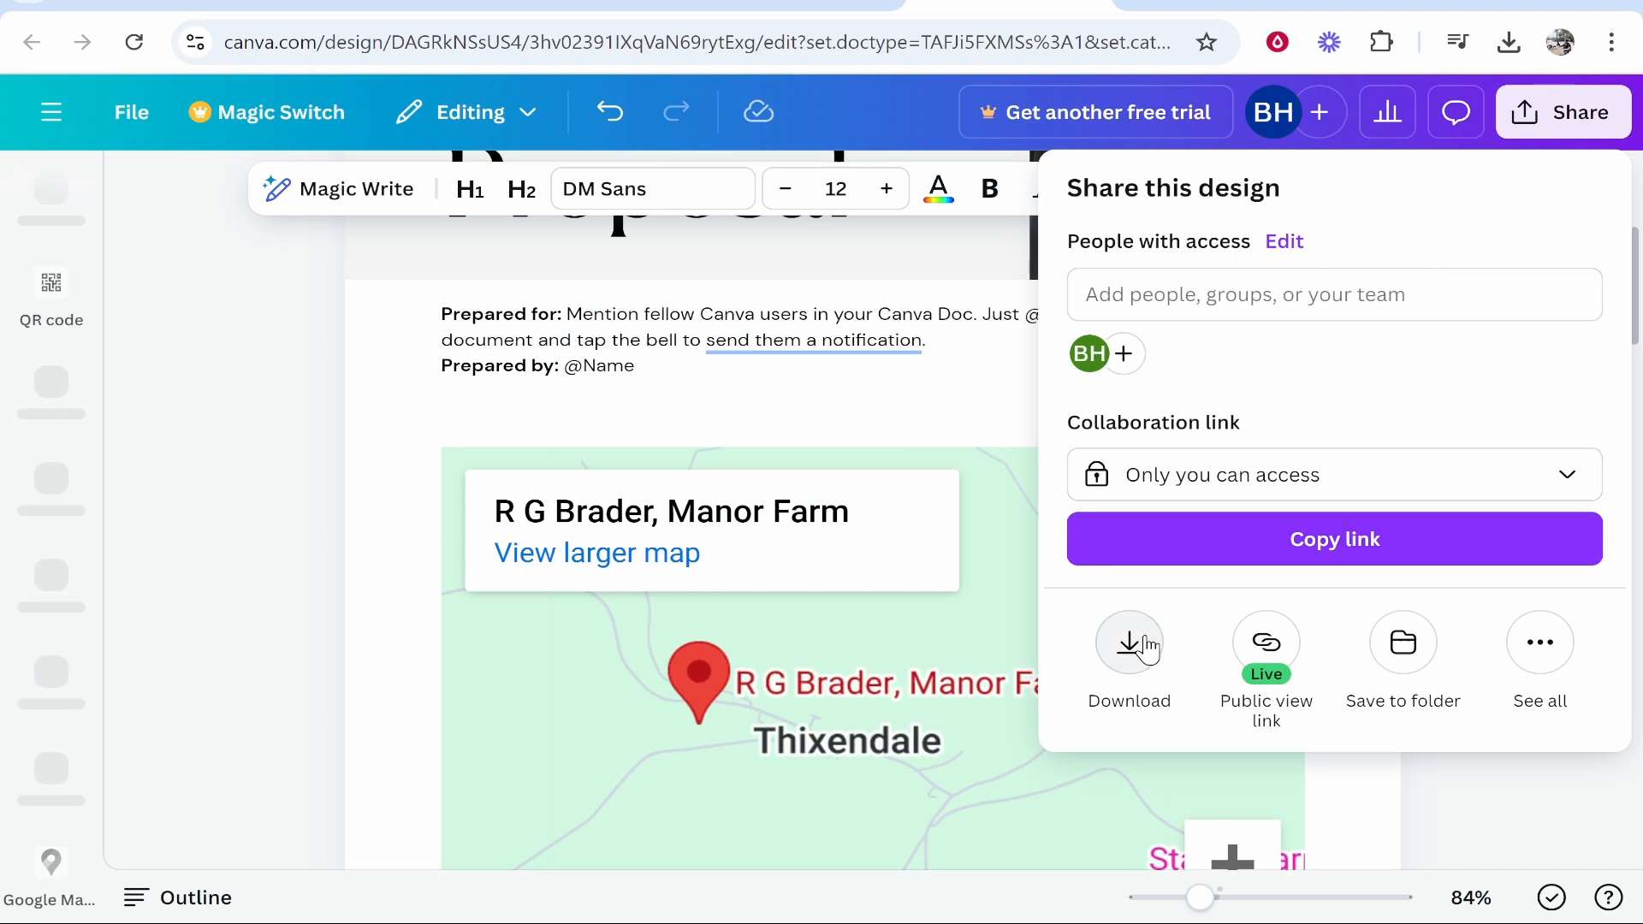
left_click(1129, 642)
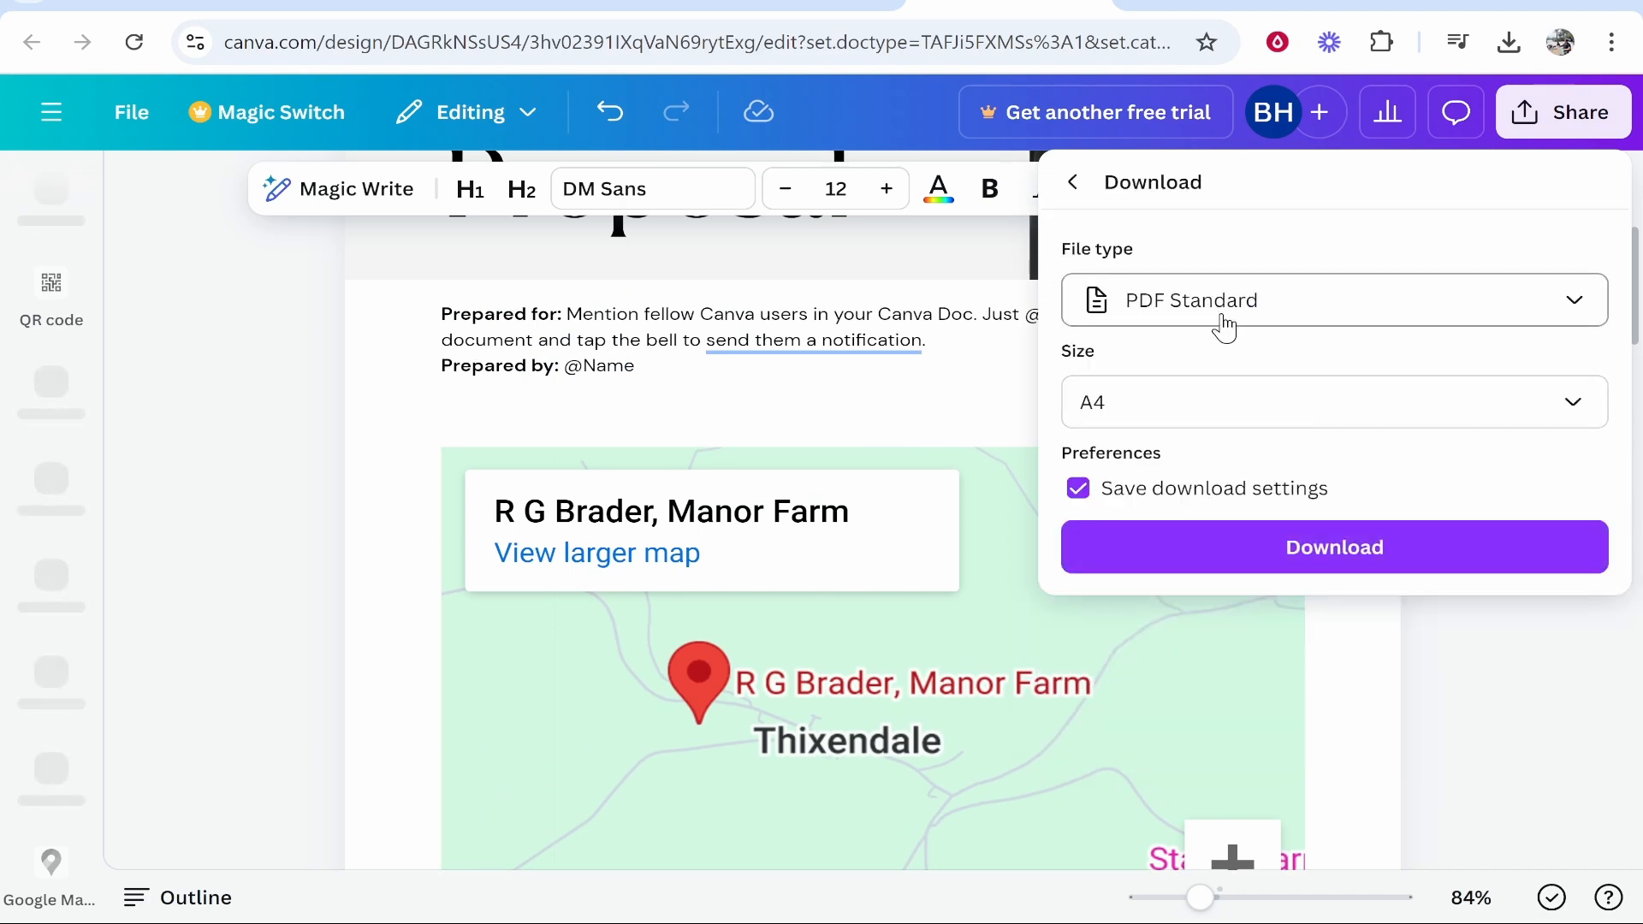